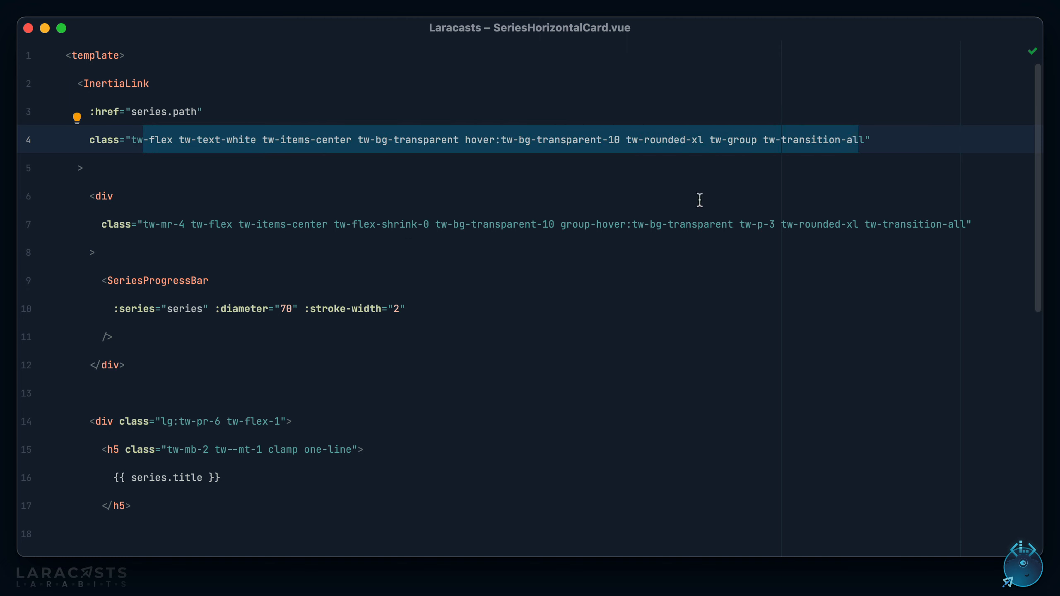
{"action": "mouse_move", "coordinate": [615, 183]}
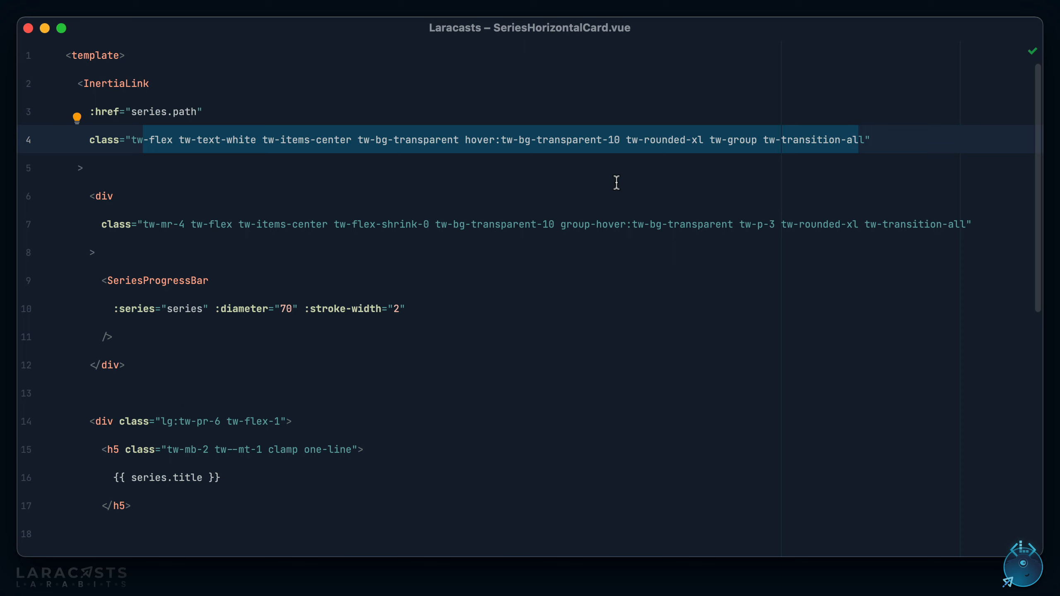
{"action": "mouse_move", "coordinate": [141, 154]}
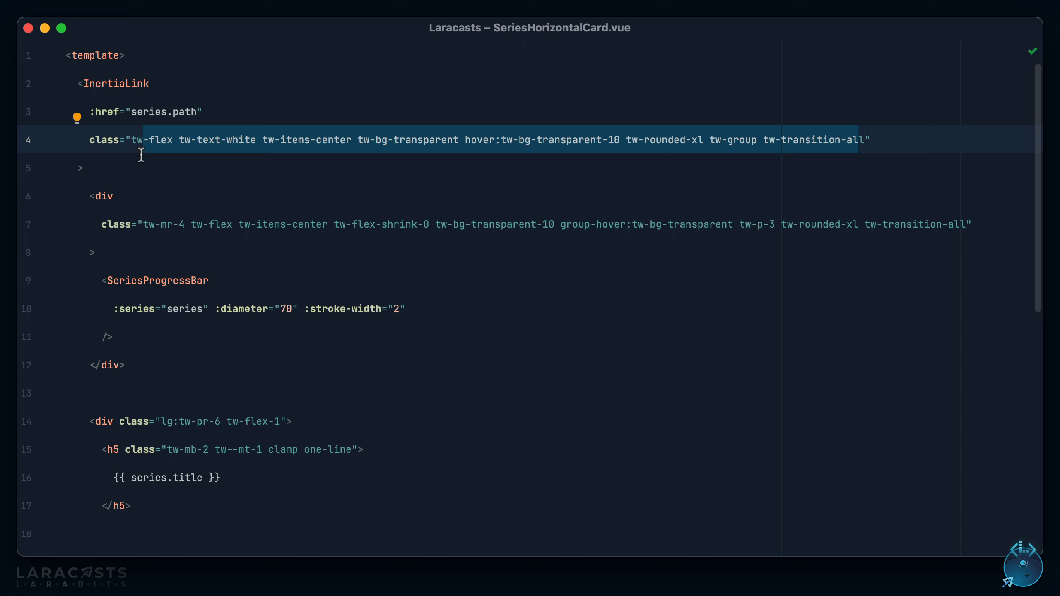
Read through the Tailwind Prettier plugin announcement in the blog post.
{"action": "left_click", "coordinate": [242, 128]}
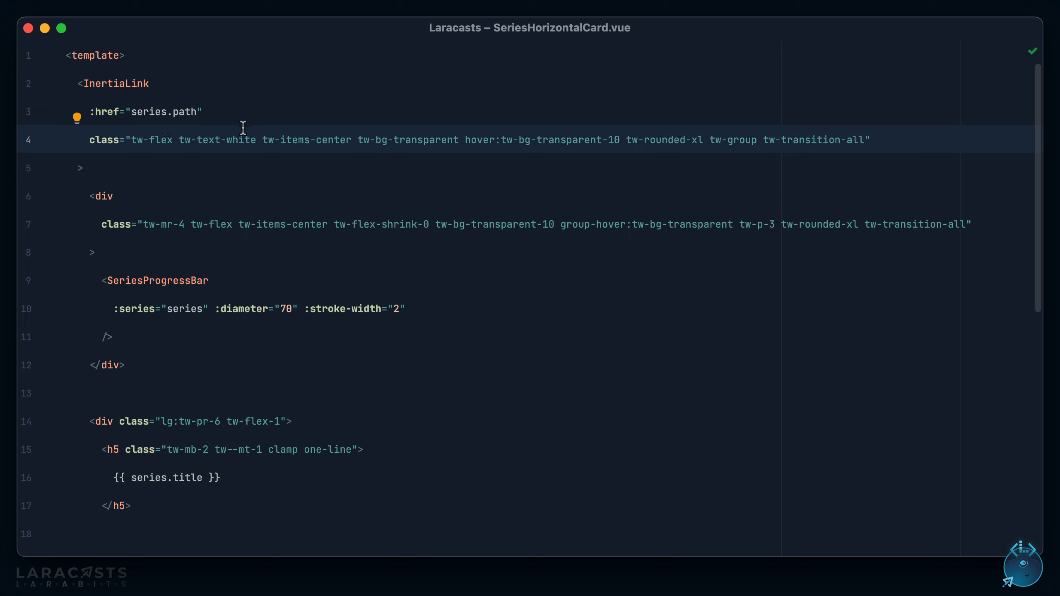
{"action": "mouse_move", "coordinate": [834, 123]}
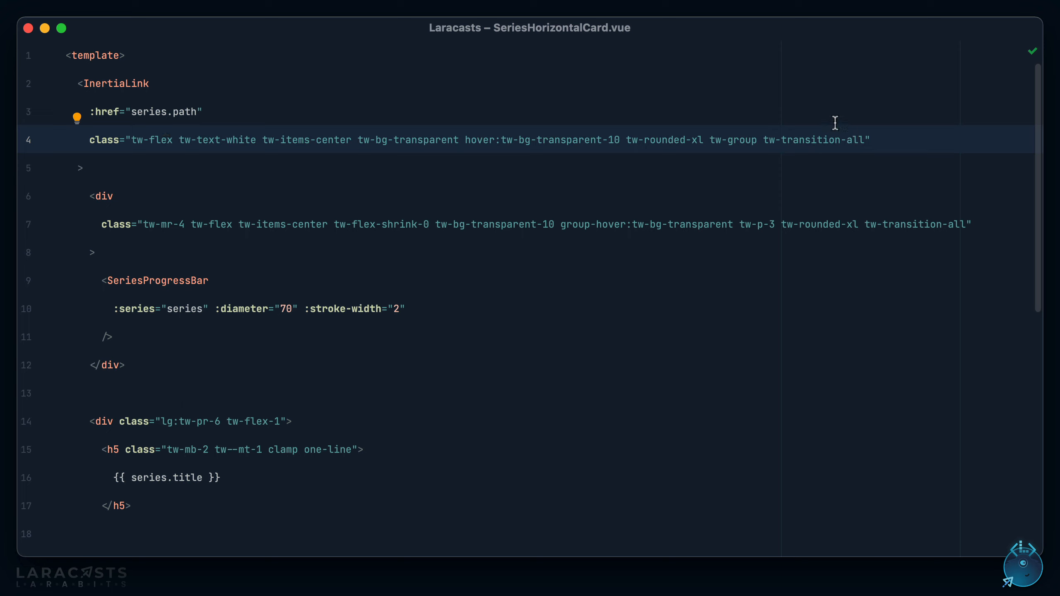
{"action": "mouse_move", "coordinate": [842, 159]}
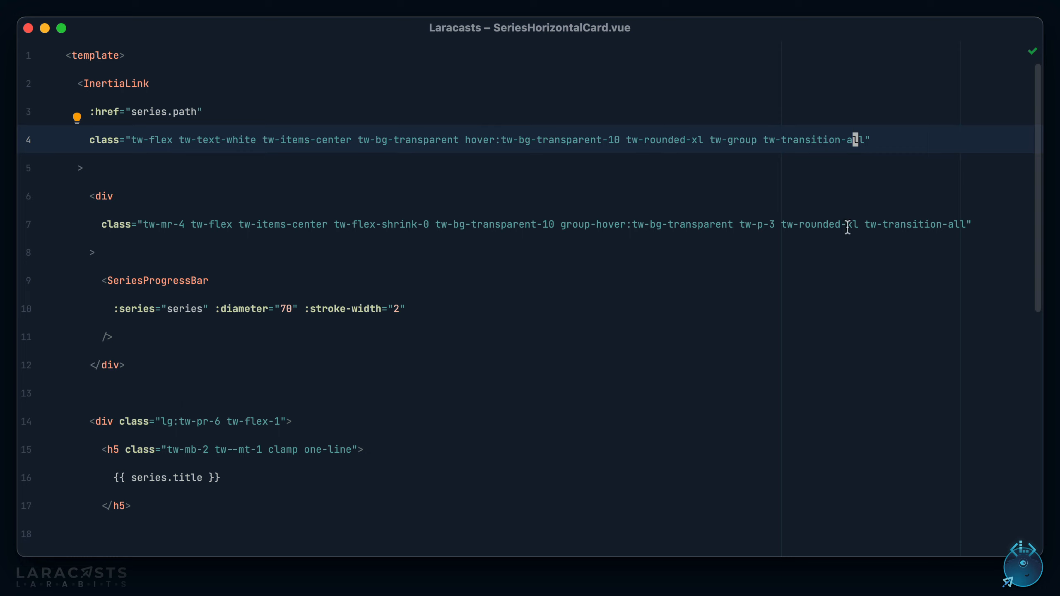
{"action": "mouse_move", "coordinate": [587, 253]}
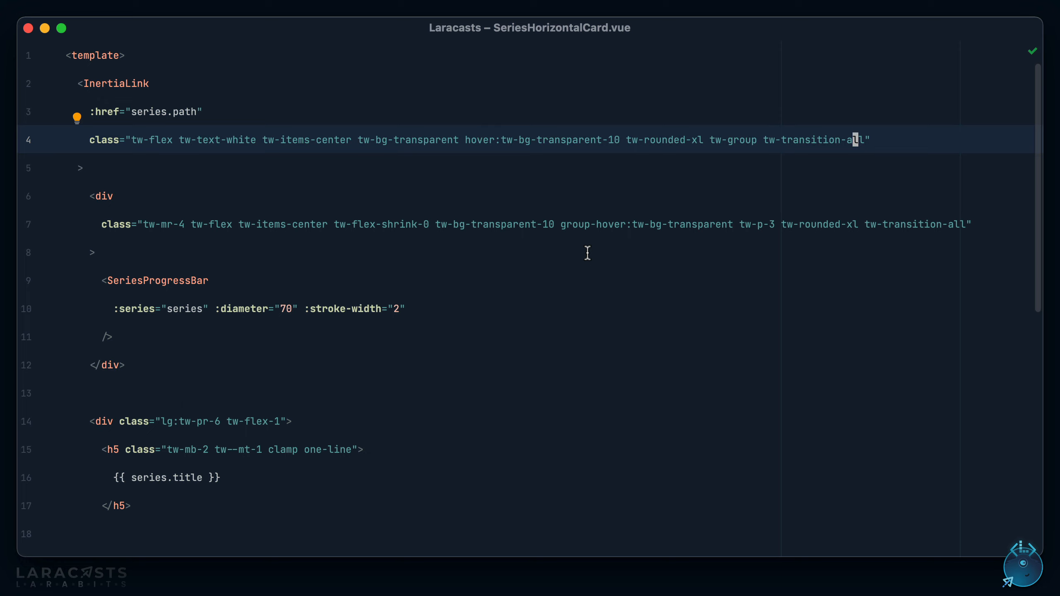
{"action": "mouse_move", "coordinate": [357, 275]}
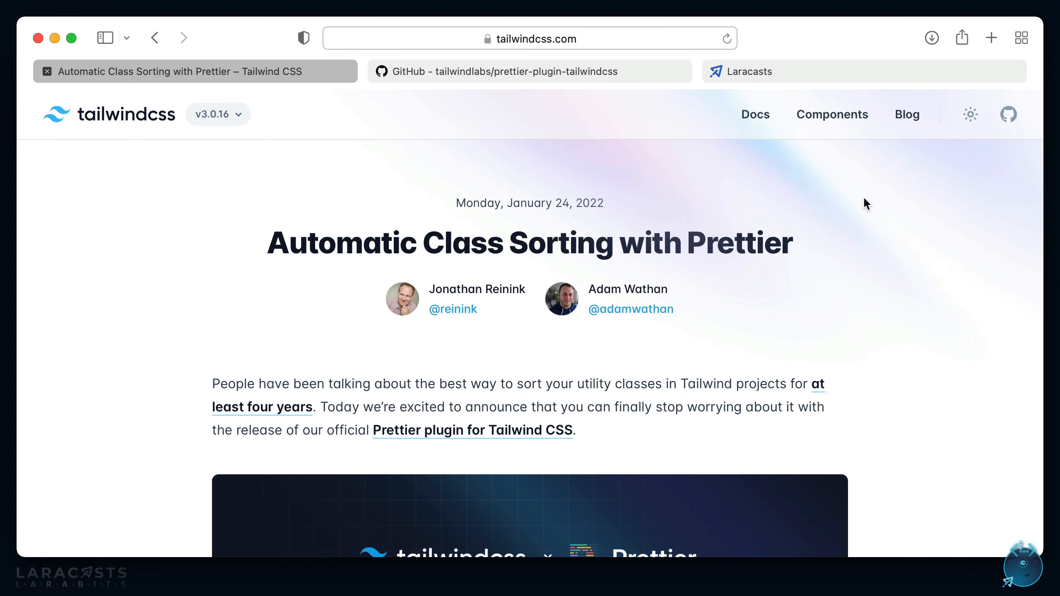
{"action": "scroll", "scroll_direction": "down", "scroll_amount": 3}
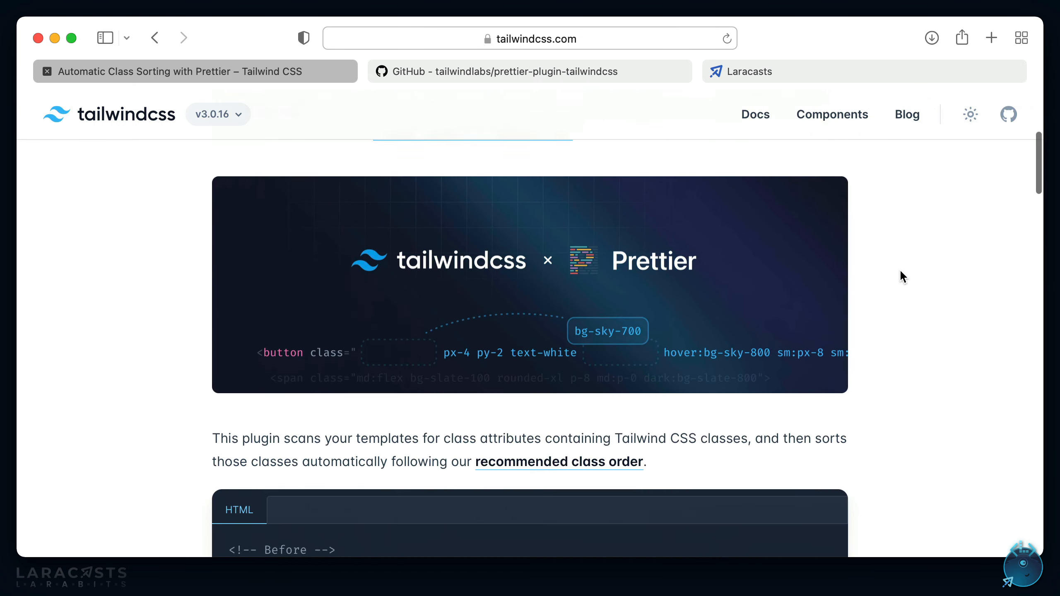
{"action": "scroll", "scroll_direction": "down", "scroll_amount": 3}
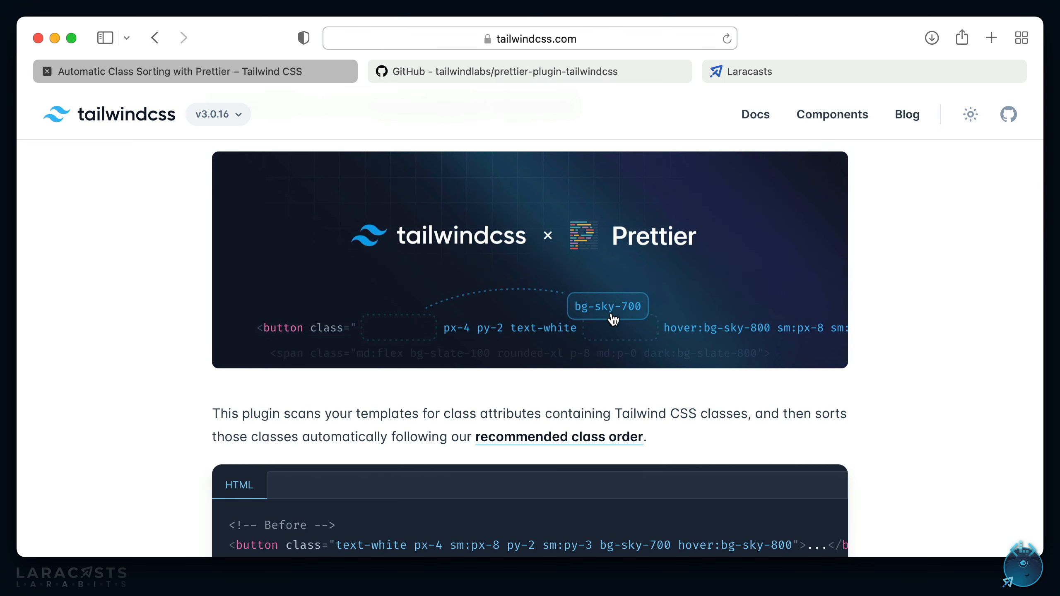
{"action": "mouse_move", "coordinate": [410, 325]}
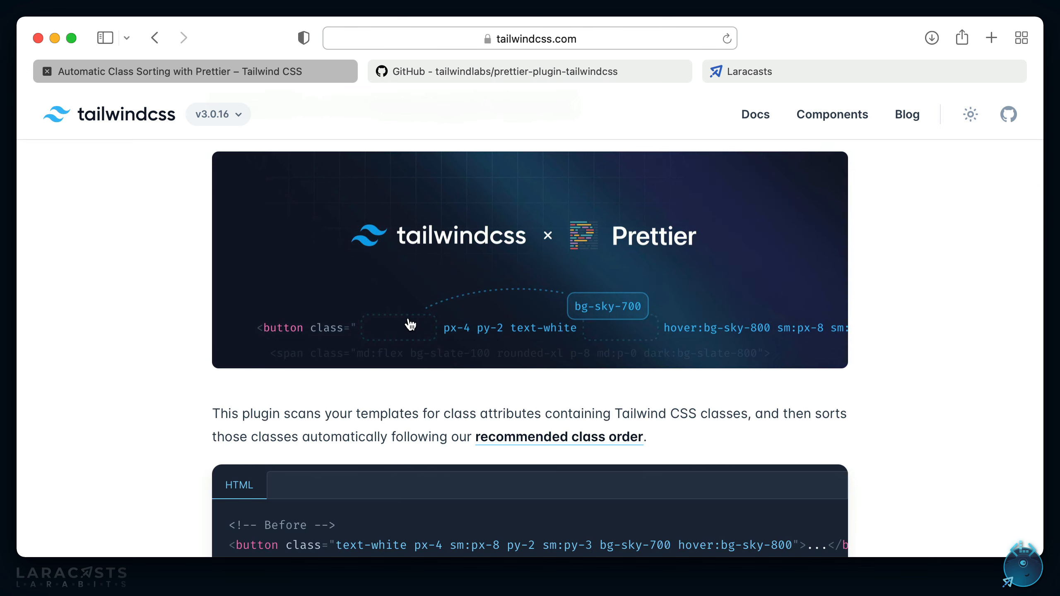
{"action": "mouse_move", "coordinate": [836, 447]}
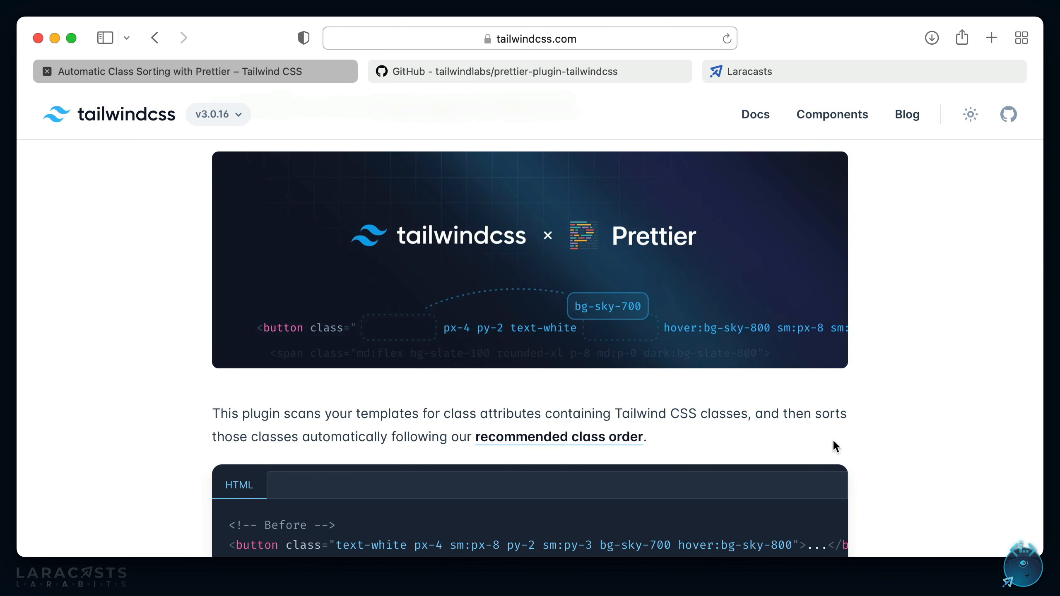
{"action": "mouse_move", "coordinate": [157, 203]}
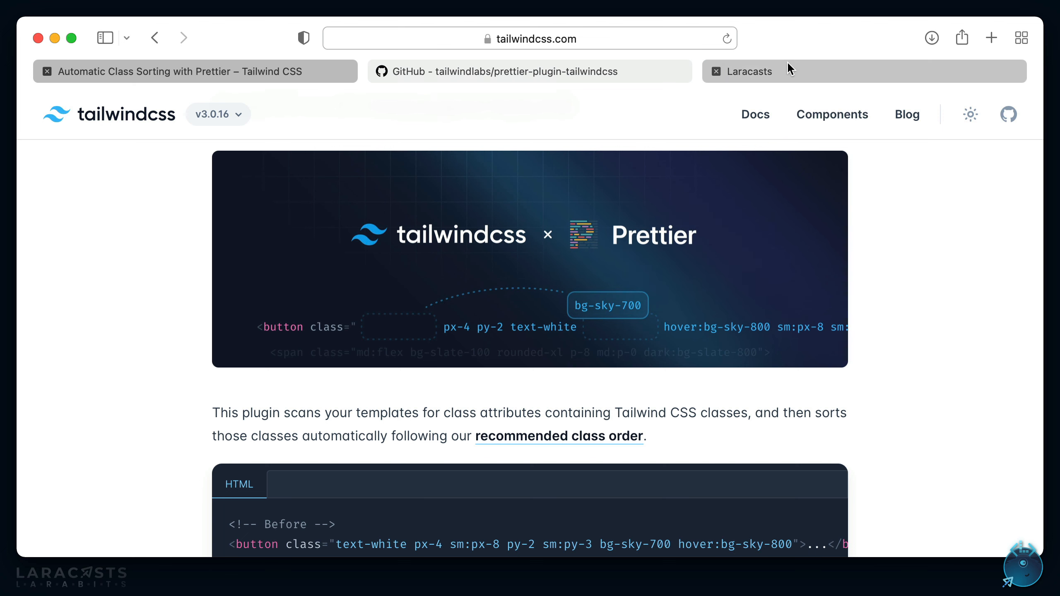
Switch to the Laracasts site and search it for 'Prettier'.
{"action": "left_click", "coordinate": [749, 72]}
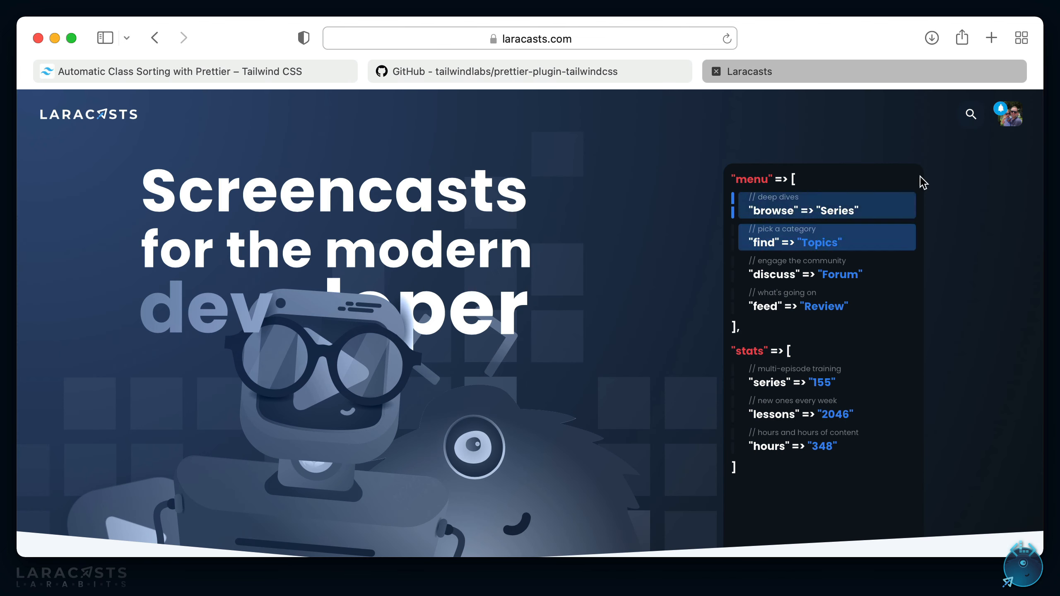
{"action": "left_click", "coordinate": [969, 113]}
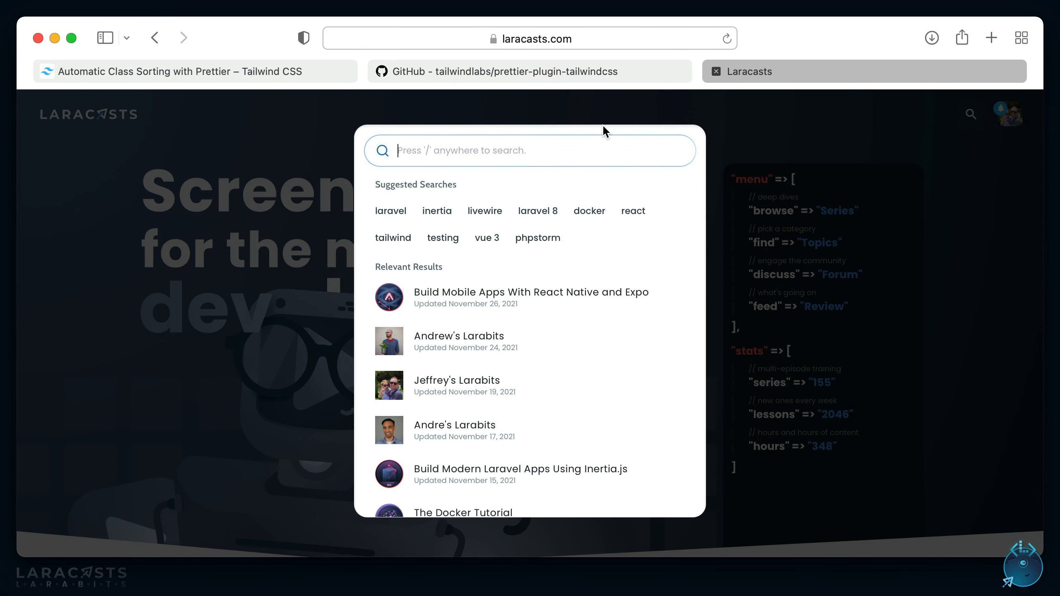
{"action": "type", "text": "Prettier"}
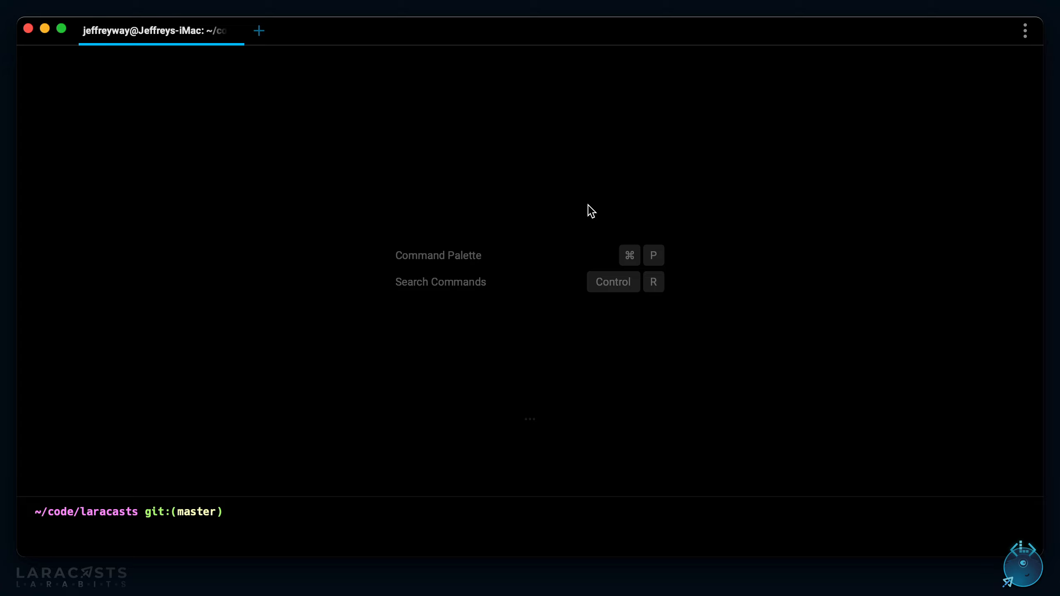
Run npm install prettier-plugin-tailwindcss --save-dev in the laracasts project.
{"action": "type", "text": "npm install prettier-plugin-tailwindcss --save-dev"}
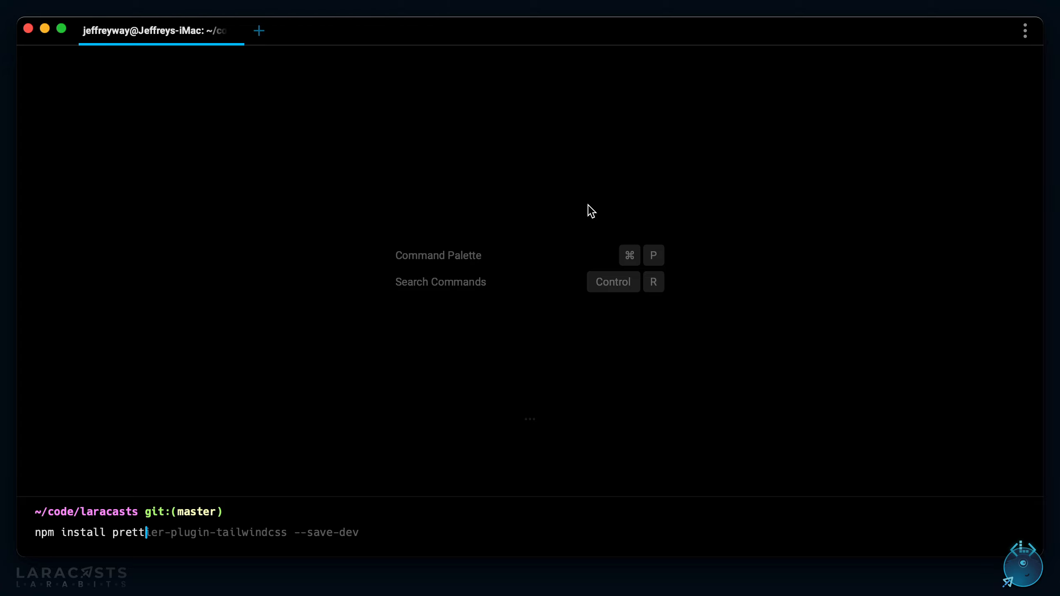
{"action": "key", "text": "Return"}
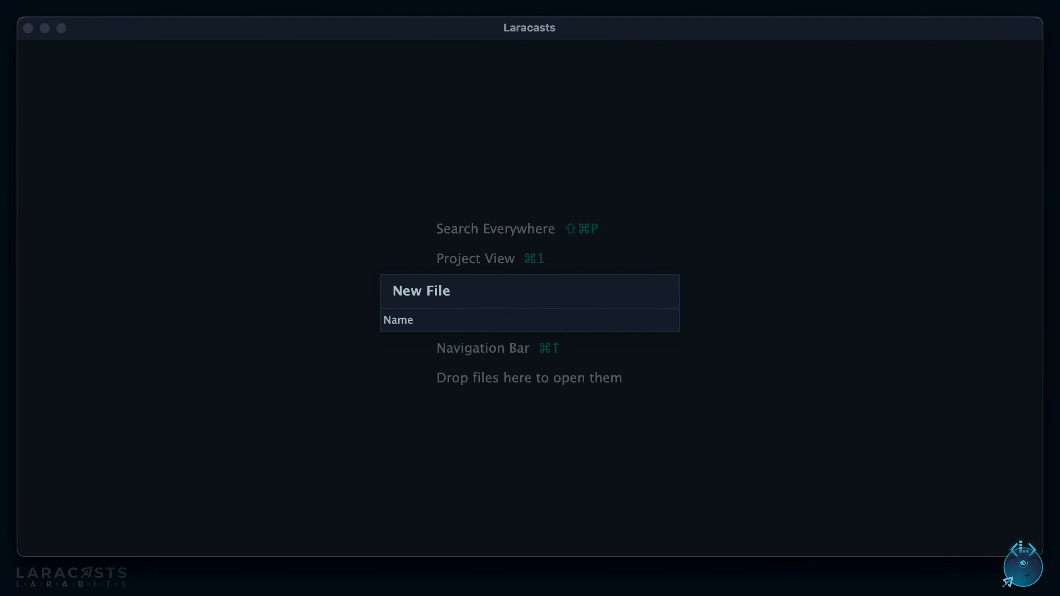
Create .prettierrc.json holding an empty {} object with a new line below it.
{"action": "type", "text": ".prettierrc"}
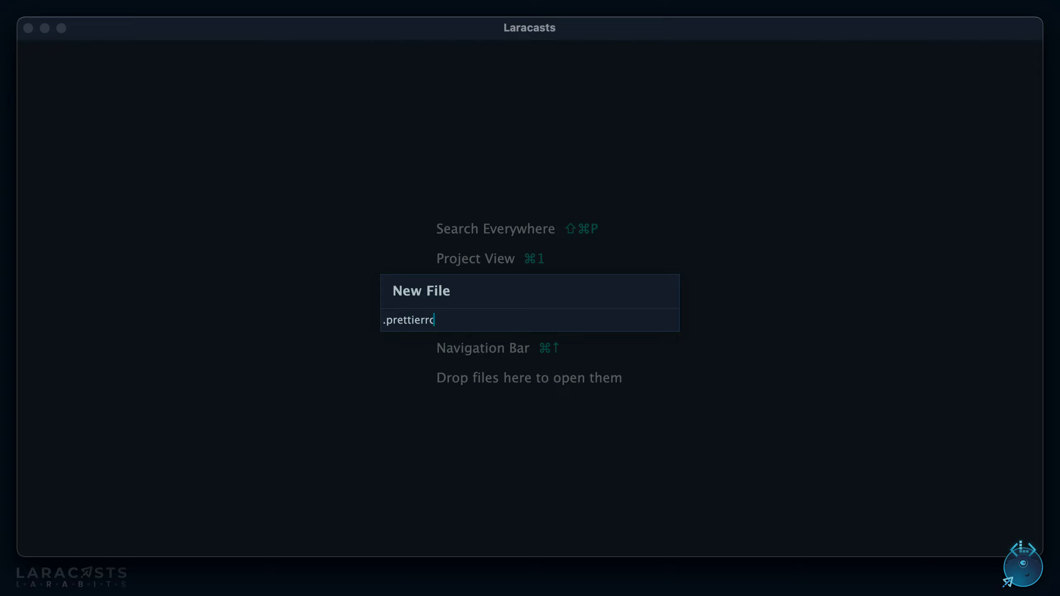
{"action": "type", "text": "c.json"}
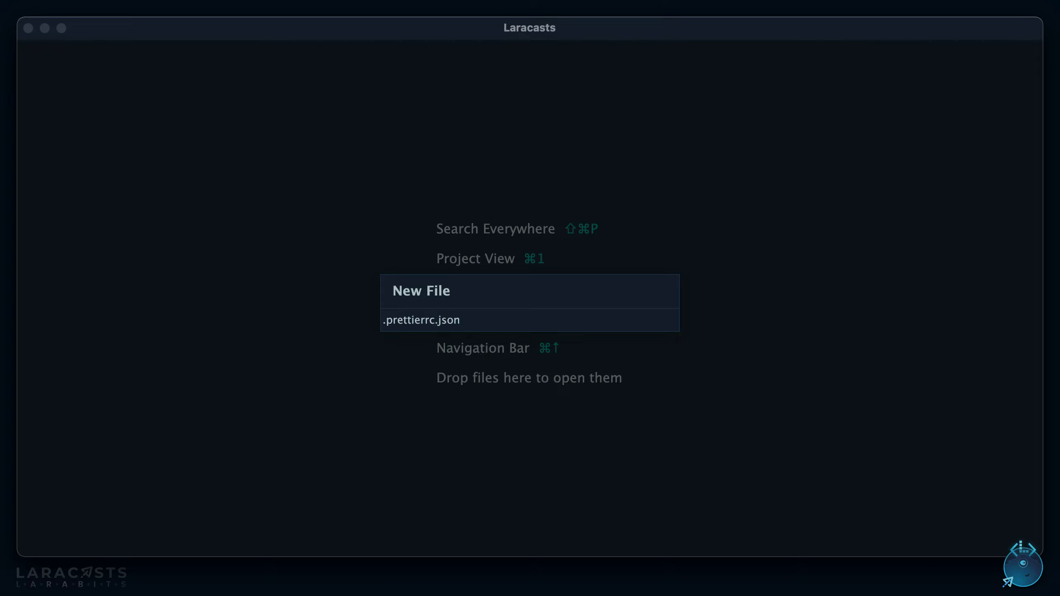
{"action": "left_click", "coordinate": [422, 319]}
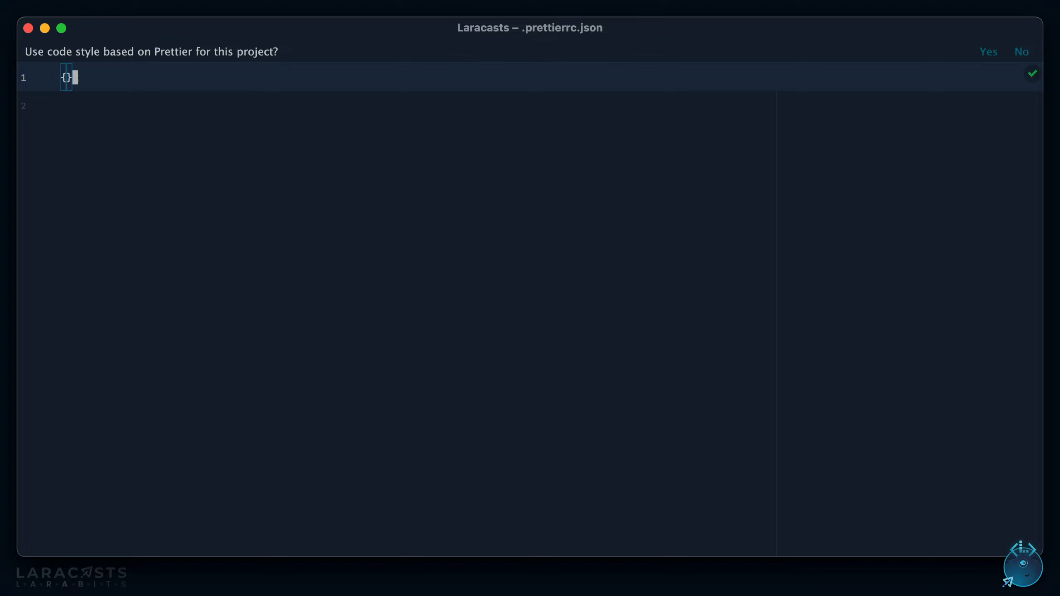
{"action": "key", "text": "enter"}
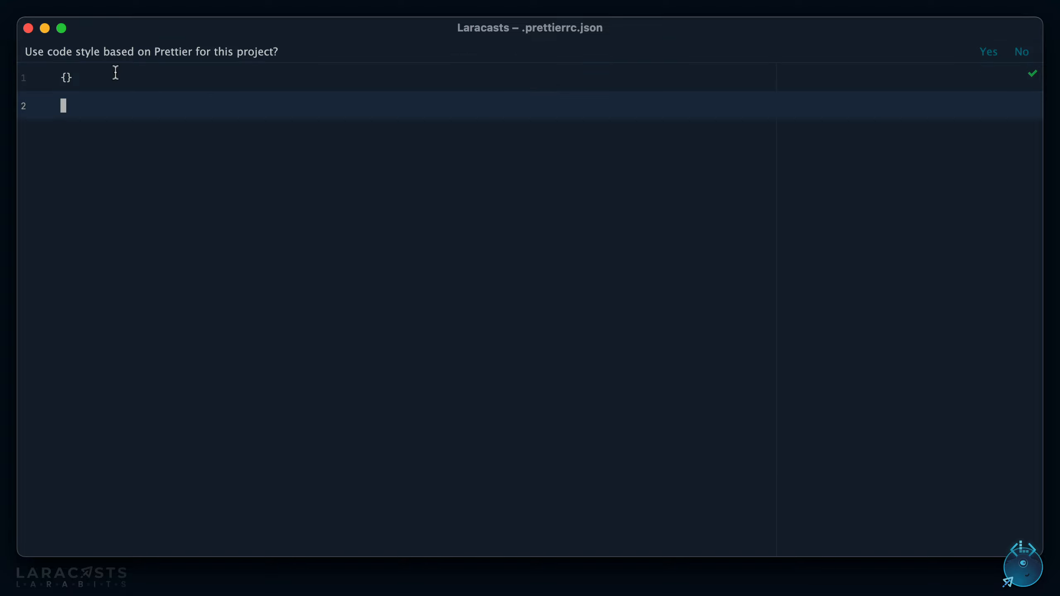
{"action": "mouse_move", "coordinate": [159, 55]}
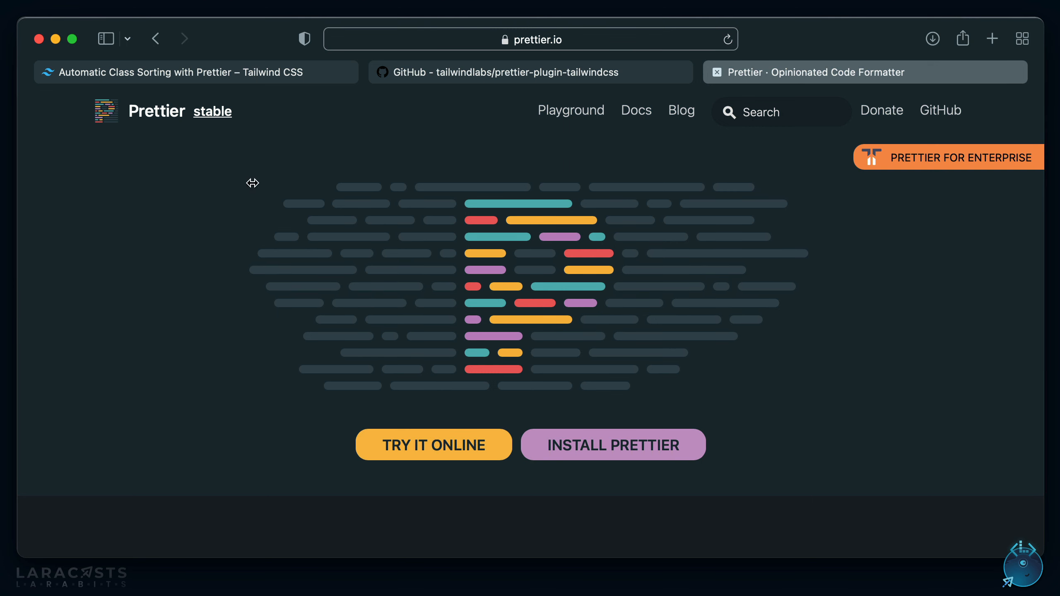
Navigate prettier.io Docs to the Configuration File page with its JSON example.
{"action": "left_click", "coordinate": [531, 39]}
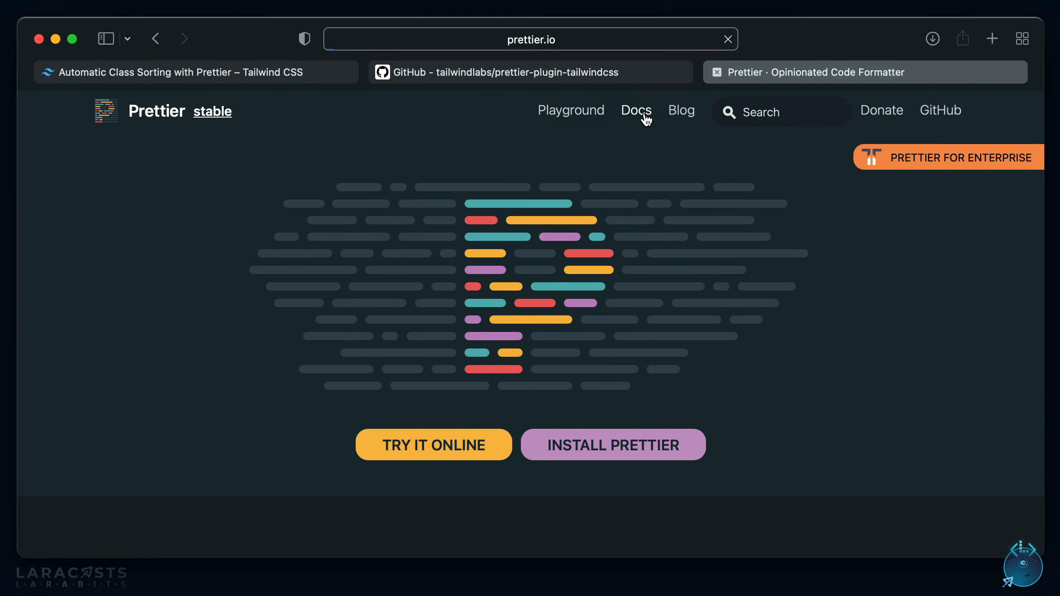
{"action": "left_click", "coordinate": [635, 110]}
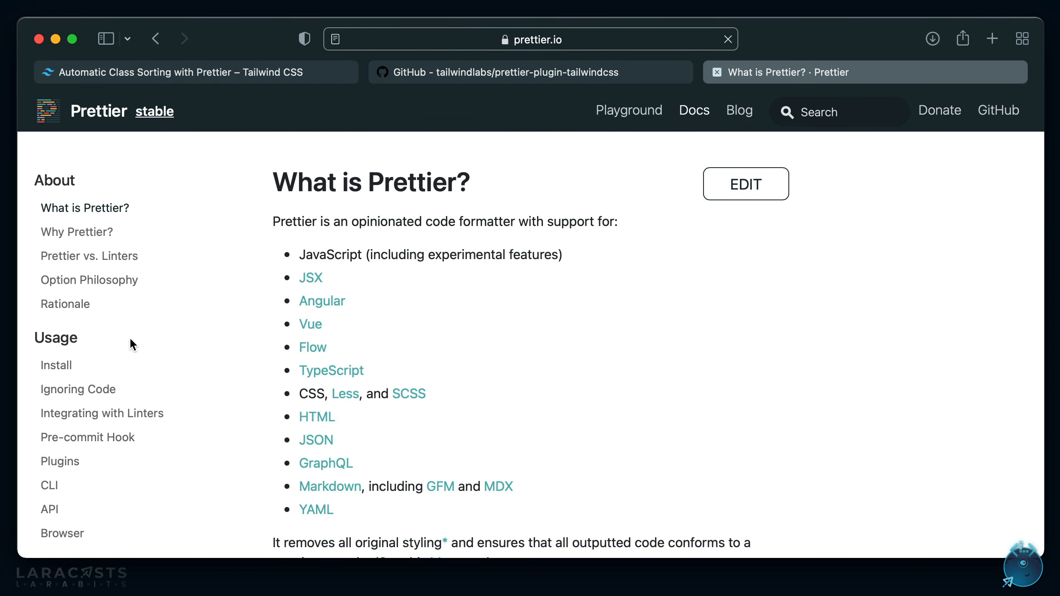
{"action": "scroll", "scroll_direction": "down", "scroll_amount": 3}
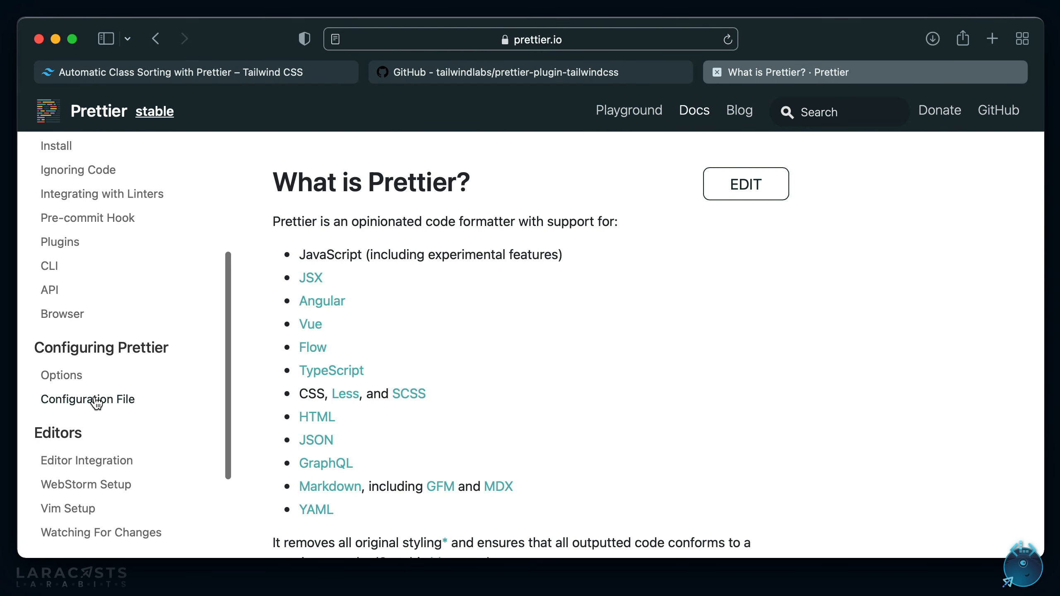
{"action": "left_click", "coordinate": [87, 399]}
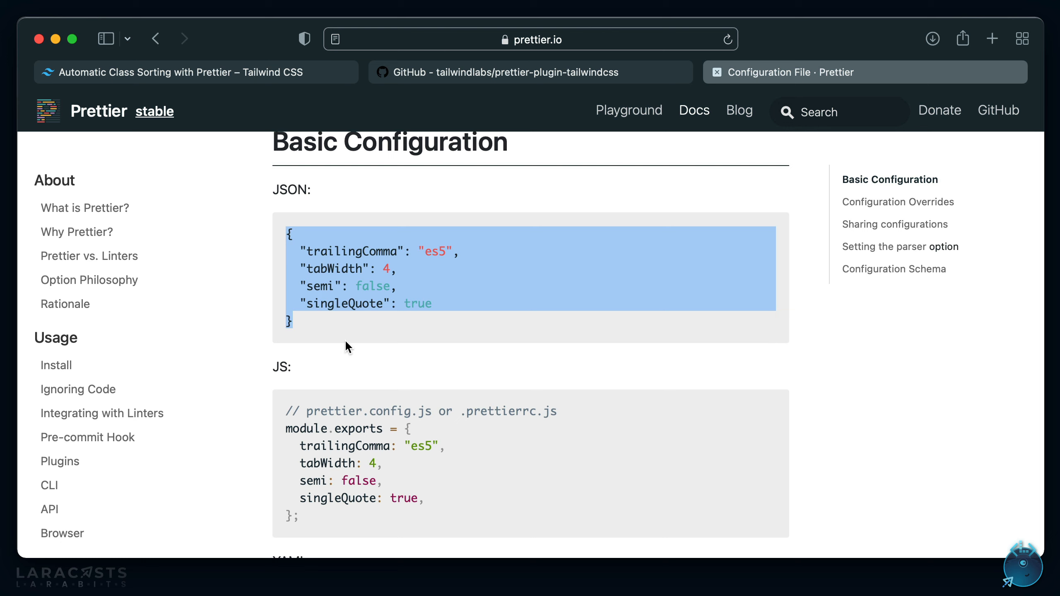
{"action": "mouse_move", "coordinate": [410, 346]}
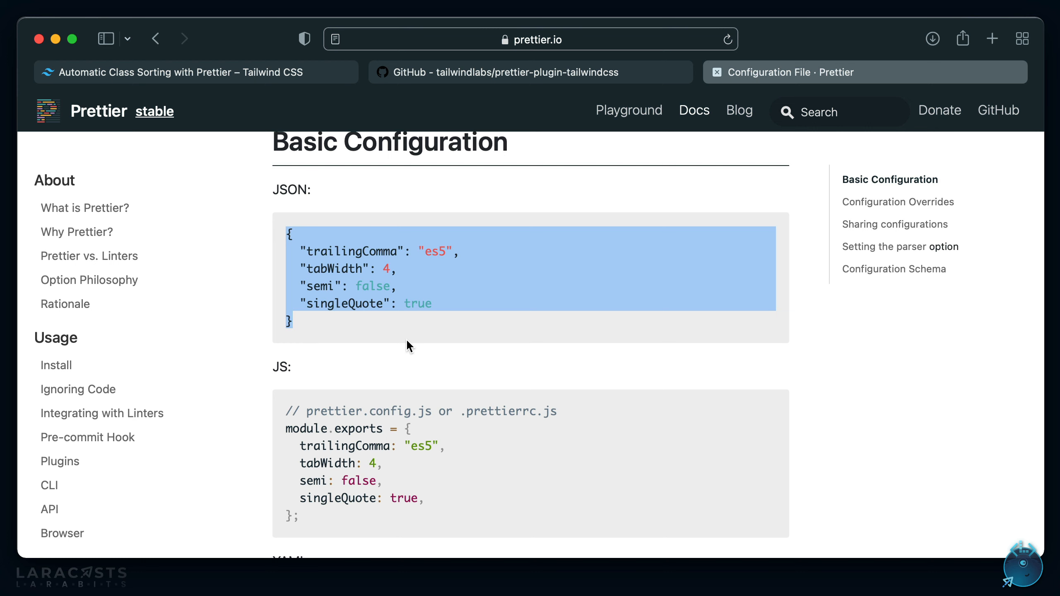
{"action": "mouse_move", "coordinate": [646, 109]}
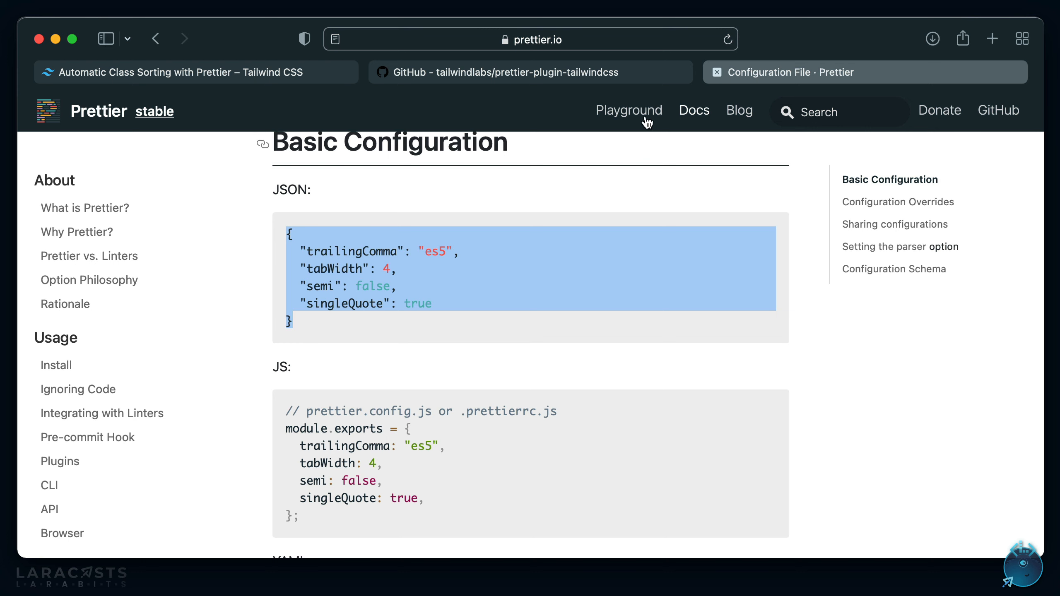
Review the prettier-plugin-tailwindcss GitHub repository's install instructions.
{"action": "left_click", "coordinate": [529, 72]}
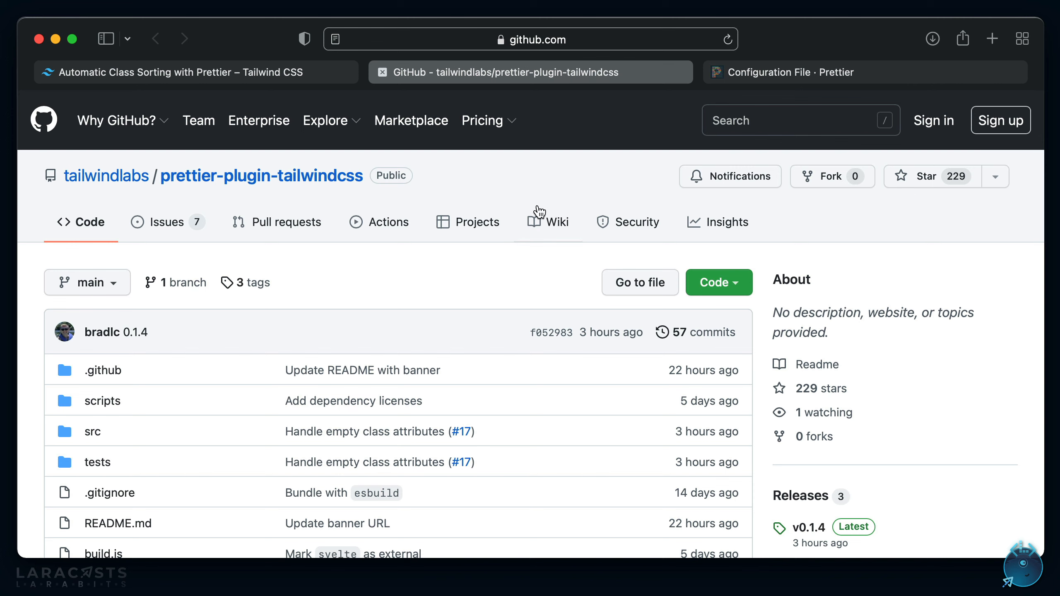
{"action": "scroll", "scroll_direction": "down", "scroll_amount": 3}
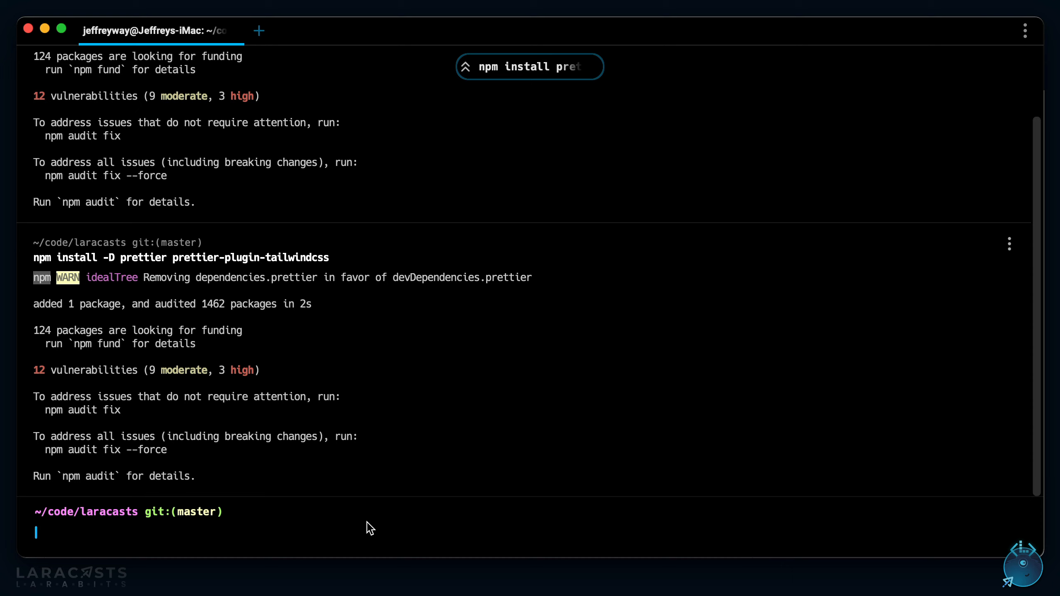
{"action": "mouse_move", "coordinate": [304, 308]}
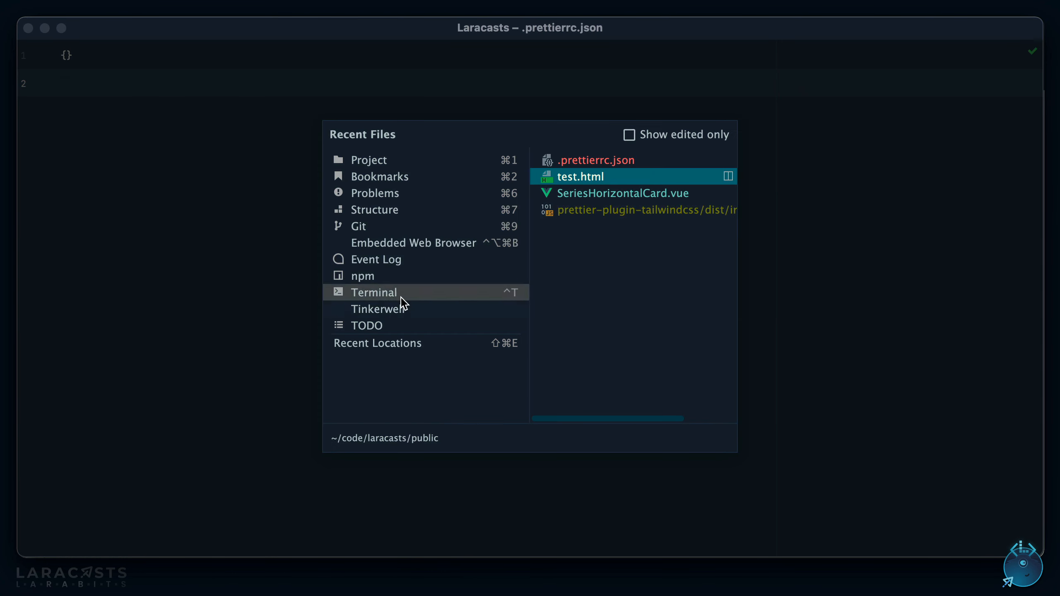
Choose SeriesHorizontalCard.vue from Recent Files to view its unsorted class lists.
{"action": "left_click", "coordinate": [620, 193]}
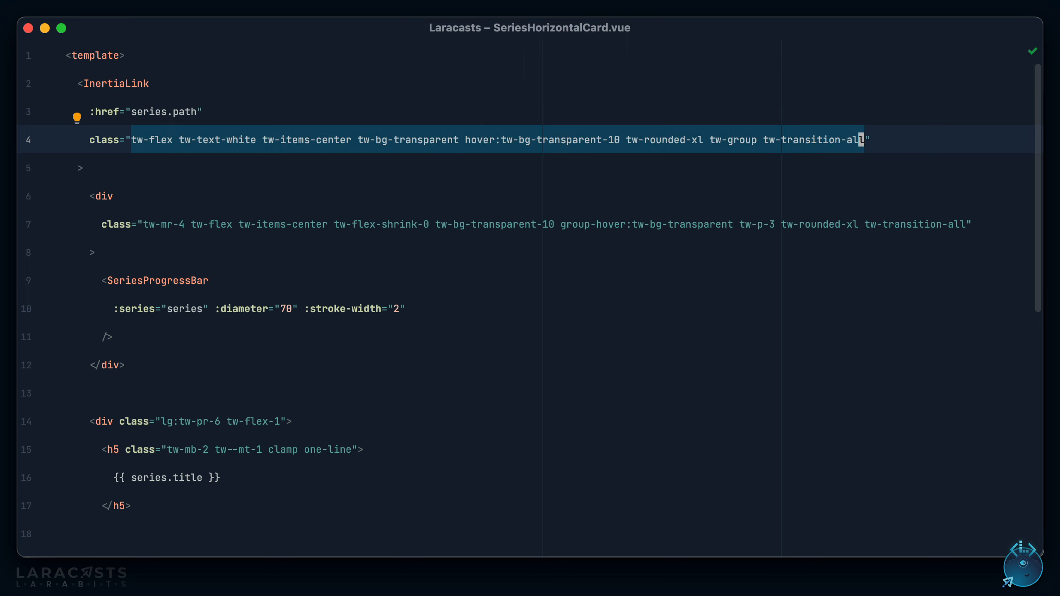
{"action": "mouse_move", "coordinate": [653, 178]}
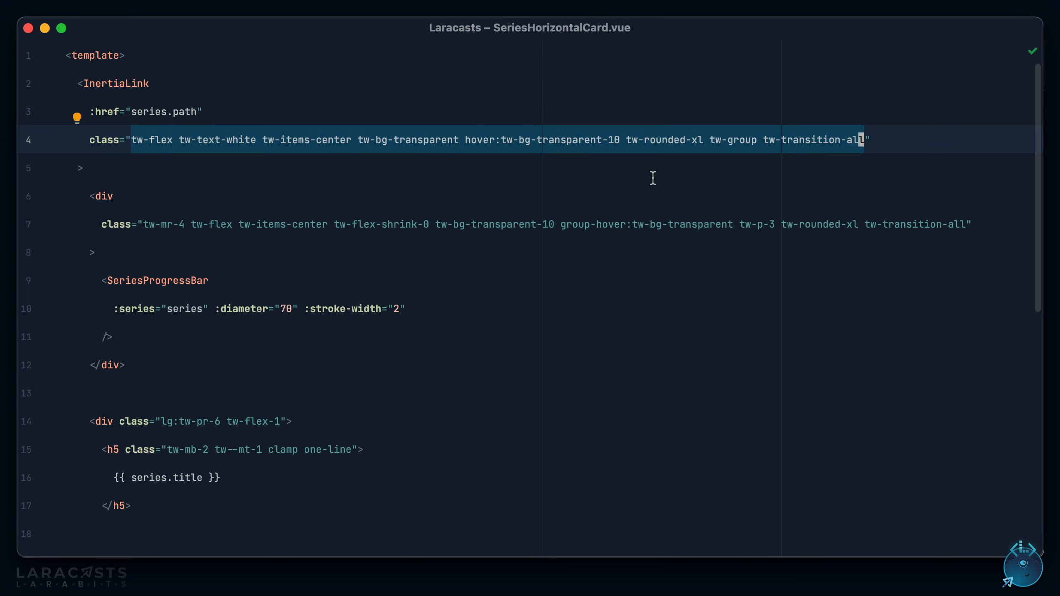
{"action": "mouse_move", "coordinate": [665, 183]}
{"action": "type", "text": "npx prettier resources/js/next/Shared/Cards/SeriesH"}
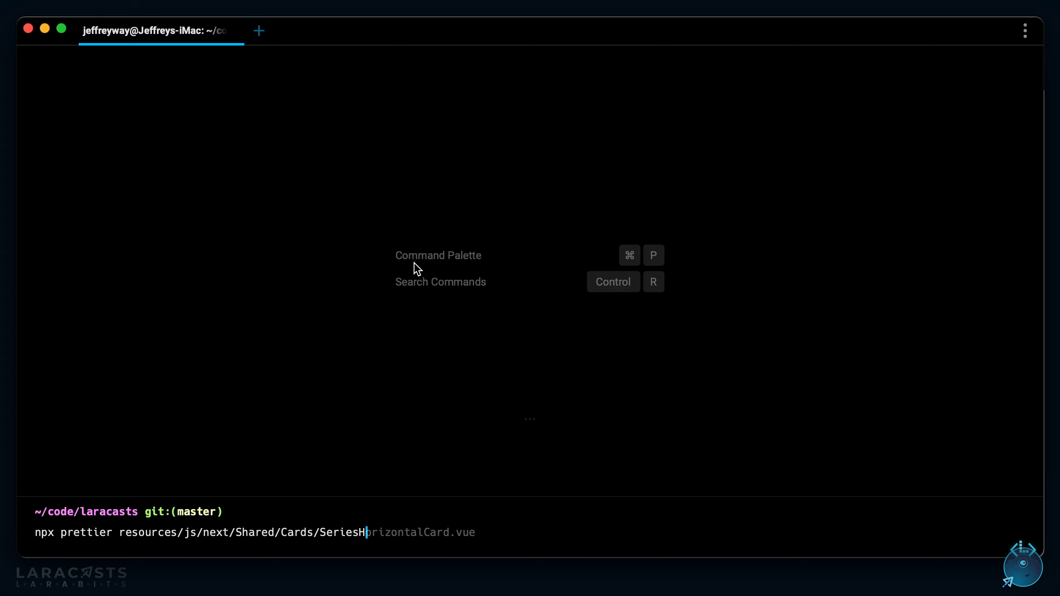
Run npx prettier on resources/js/next/Shared/Cards/SeriesHorizontalCard.vue and compare its sorted output with the editor.
{"action": "key", "text": "Return"}
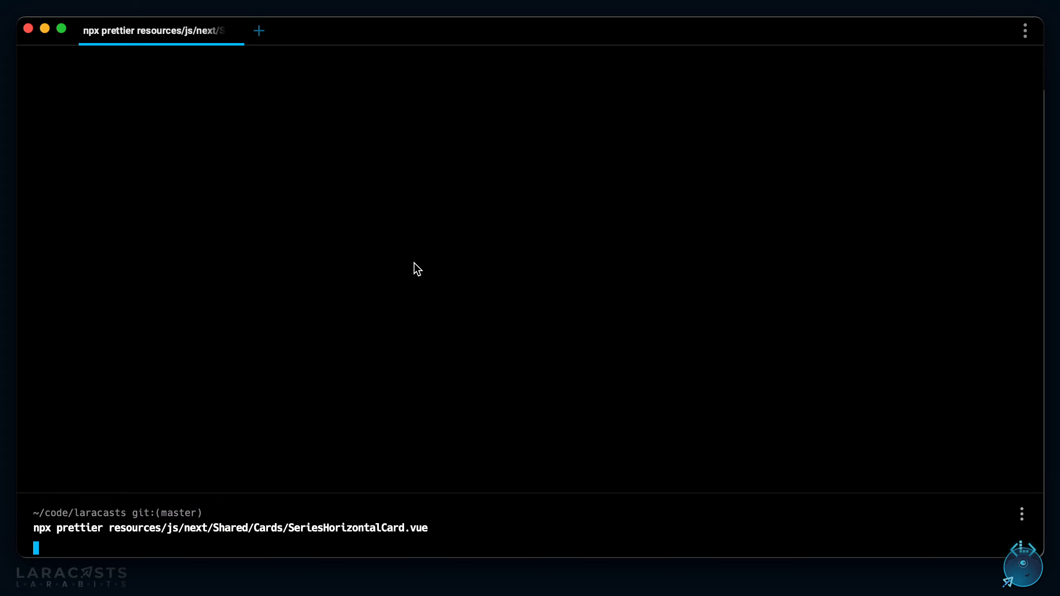
{"action": "key", "text": "Return"}
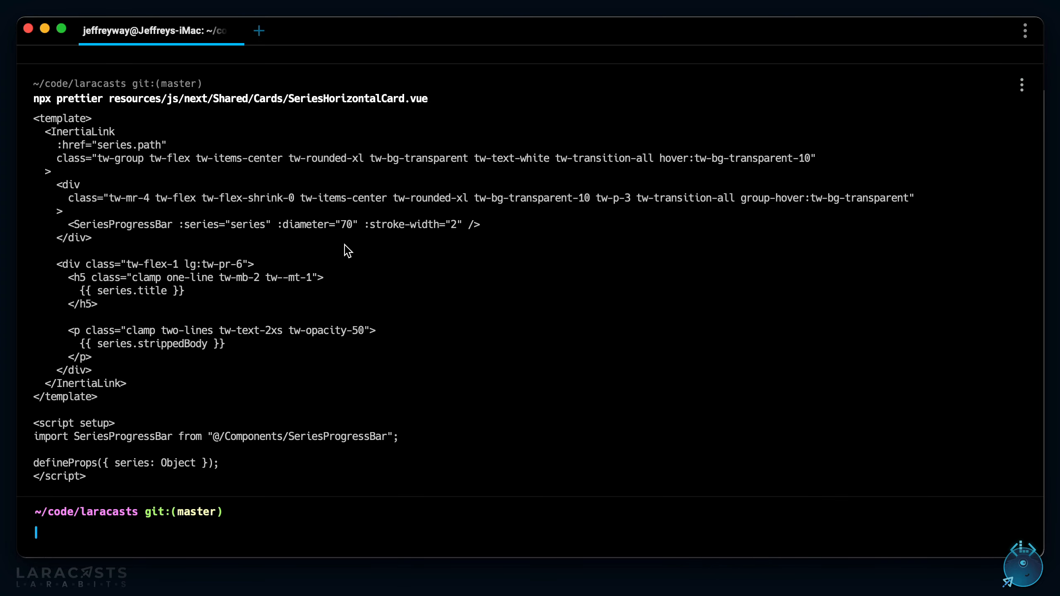
{"action": "mouse_move", "coordinate": [325, 296]}
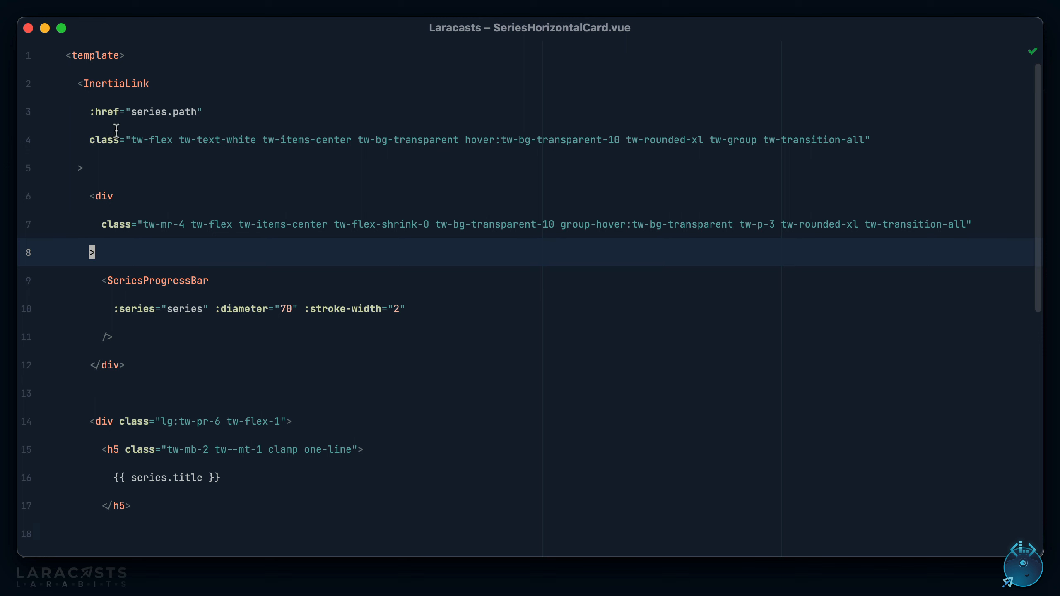
{"action": "left_click", "coordinate": [449, 167]}
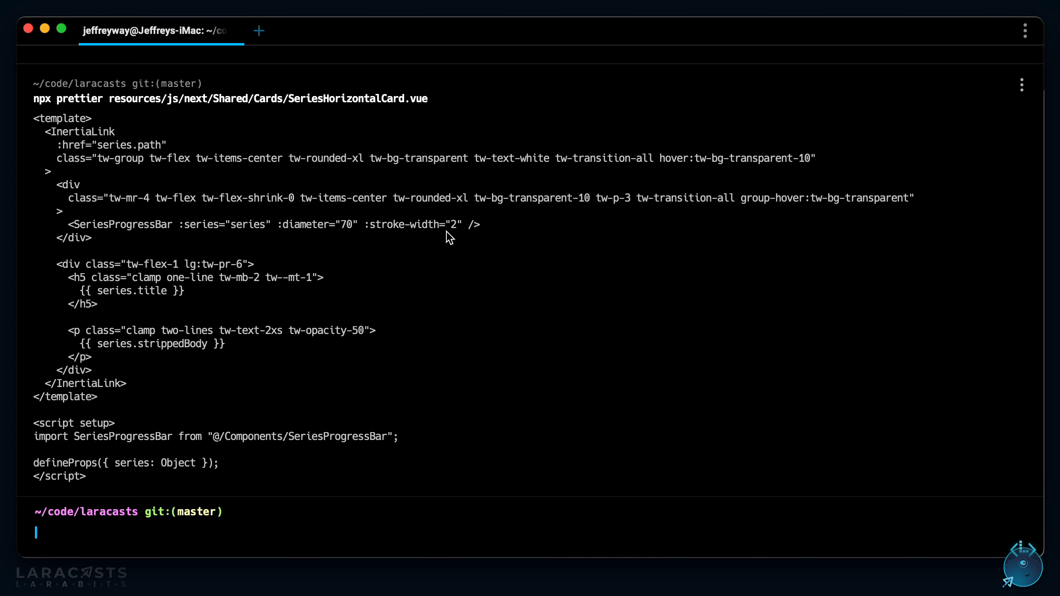
{"action": "type", "text": "npx prettier resources/js/next/Shared/Cards/SeriesHorizontalCard.vue 0"}
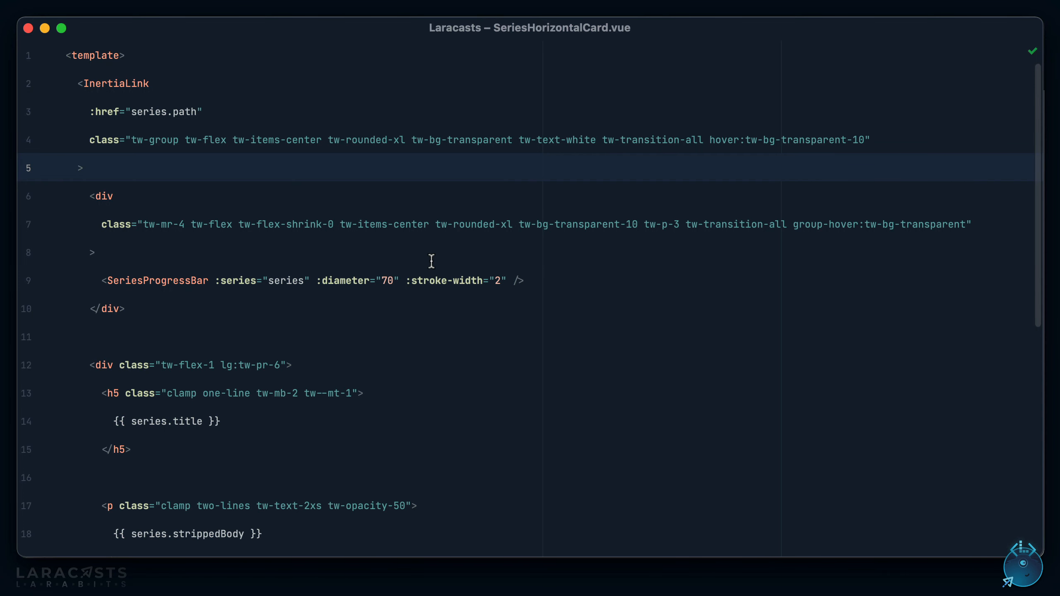
{"action": "left_click", "coordinate": [129, 140]}
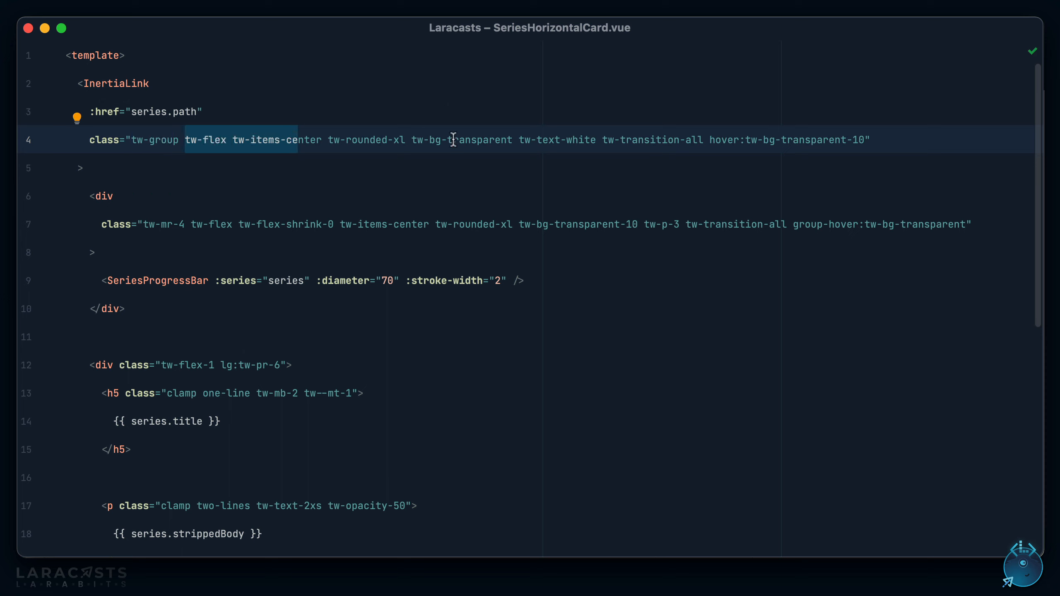
{"action": "mouse_move", "coordinate": [683, 143]}
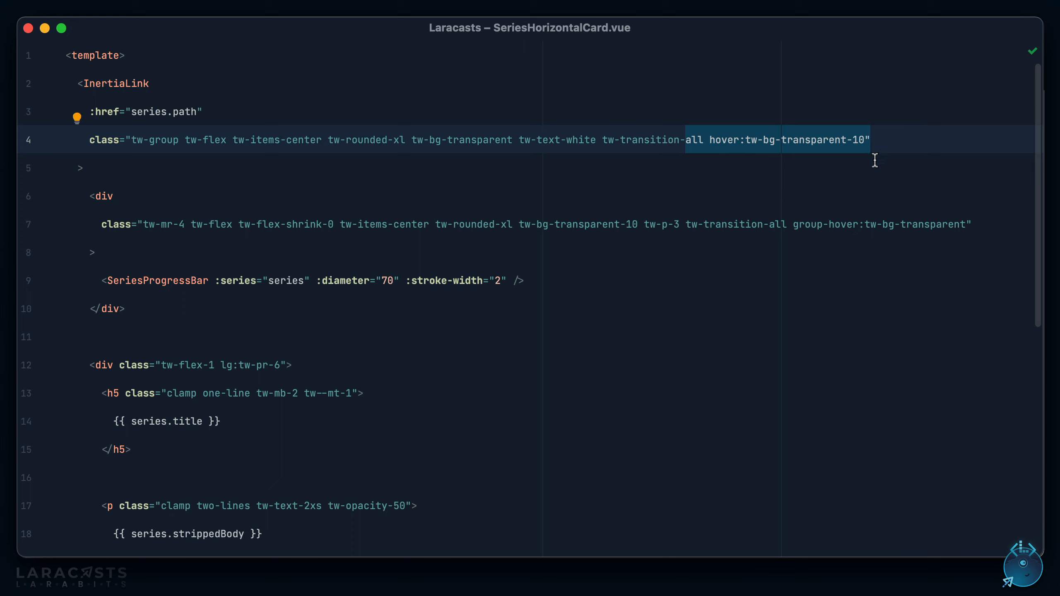
{"action": "left_click", "coordinate": [287, 140]}
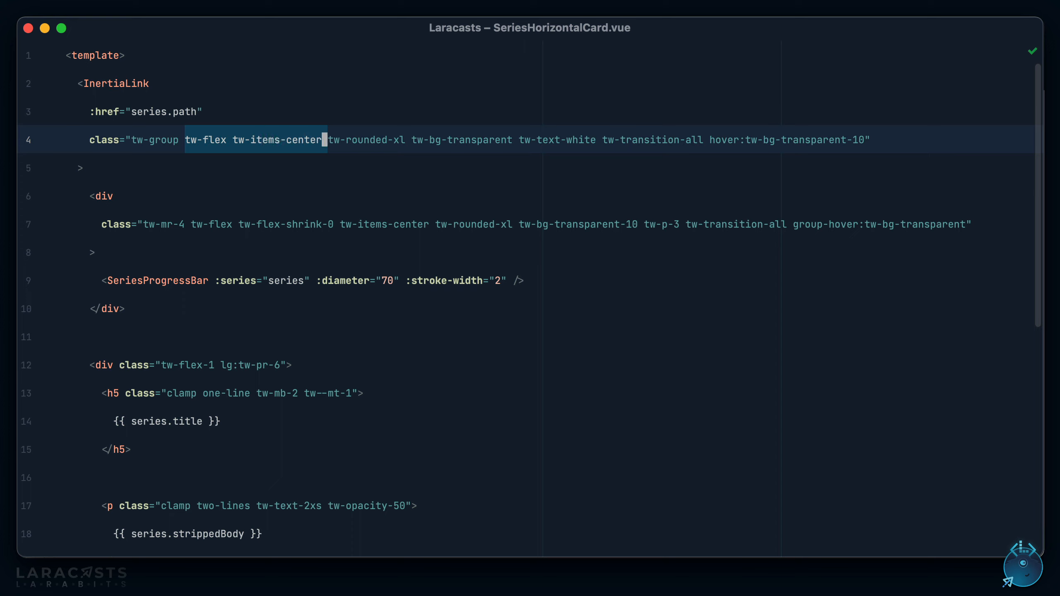
{"action": "key", "text": "Delete"}
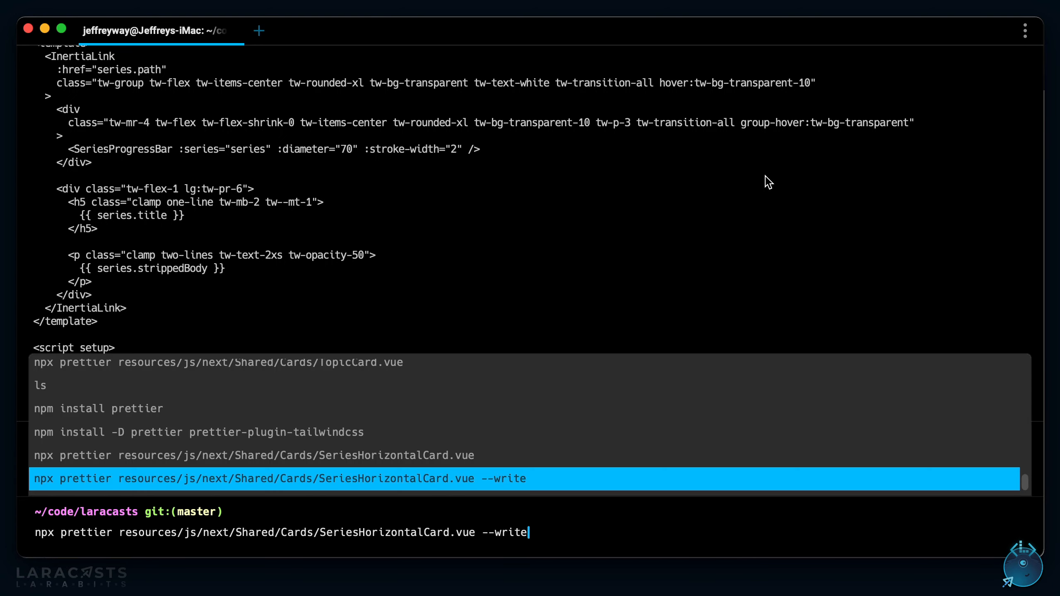
Rerun npx prettier on SeriesHorizontalCard.vue with --write to save the sorted classes.
{"action": "key", "text": "Return"}
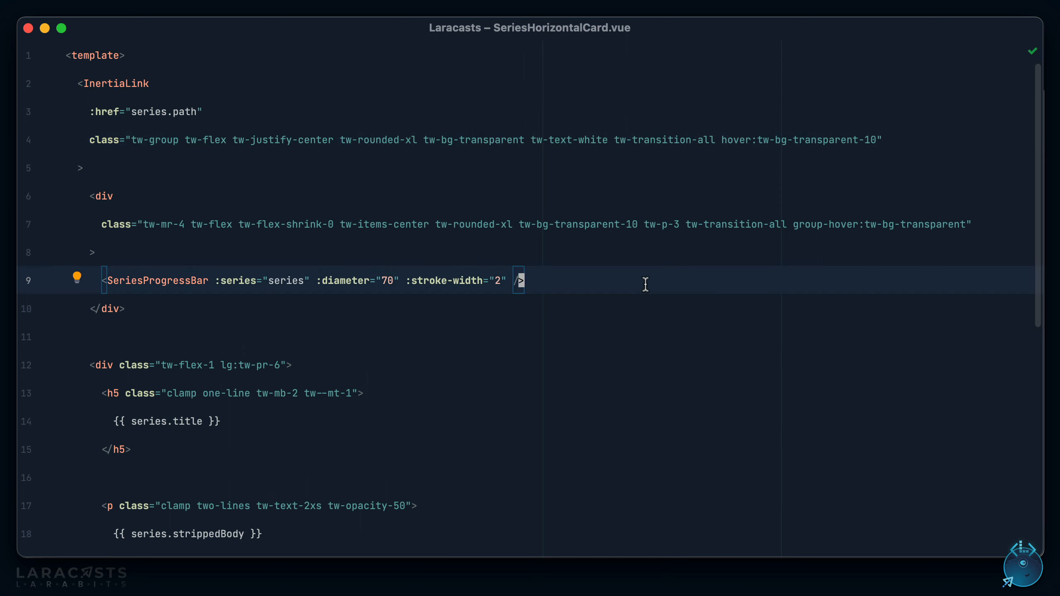
{"action": "mouse_move", "coordinate": [296, 102]}
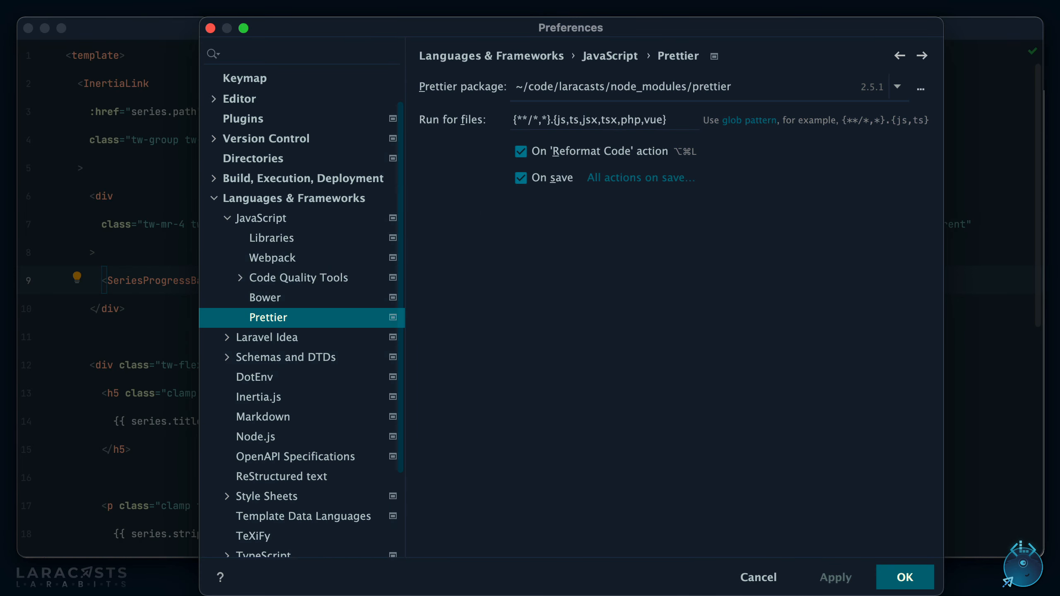
Filter Preferences to Prettier, confirm it runs on save for js,ts,php,vue using the project package, and apply.
{"action": "left_click", "coordinate": [301, 53]}
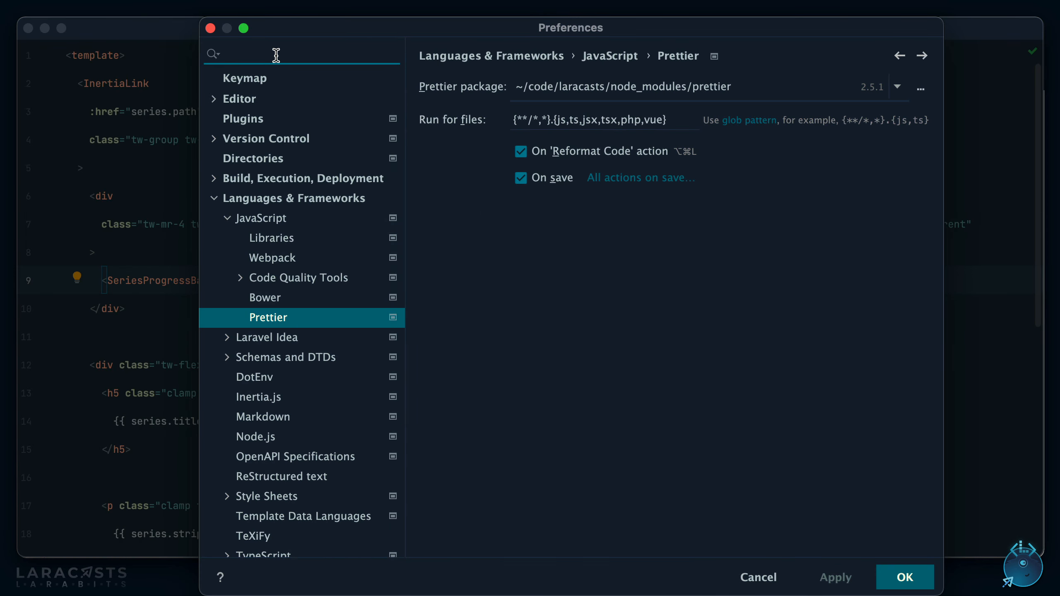
{"action": "type", "text": "Prettier"}
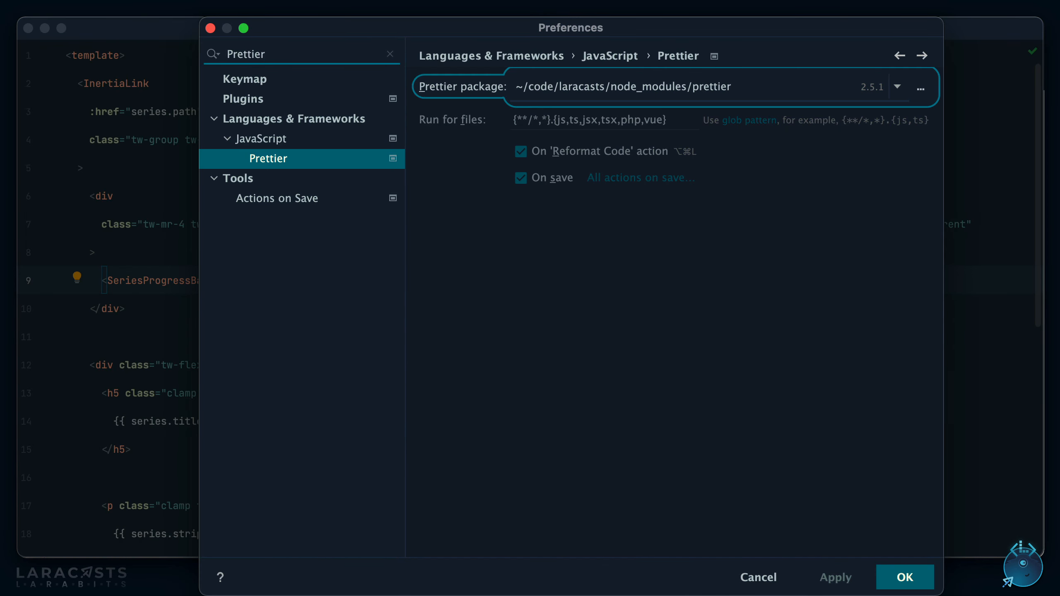
{"action": "mouse_move", "coordinate": [325, 163]}
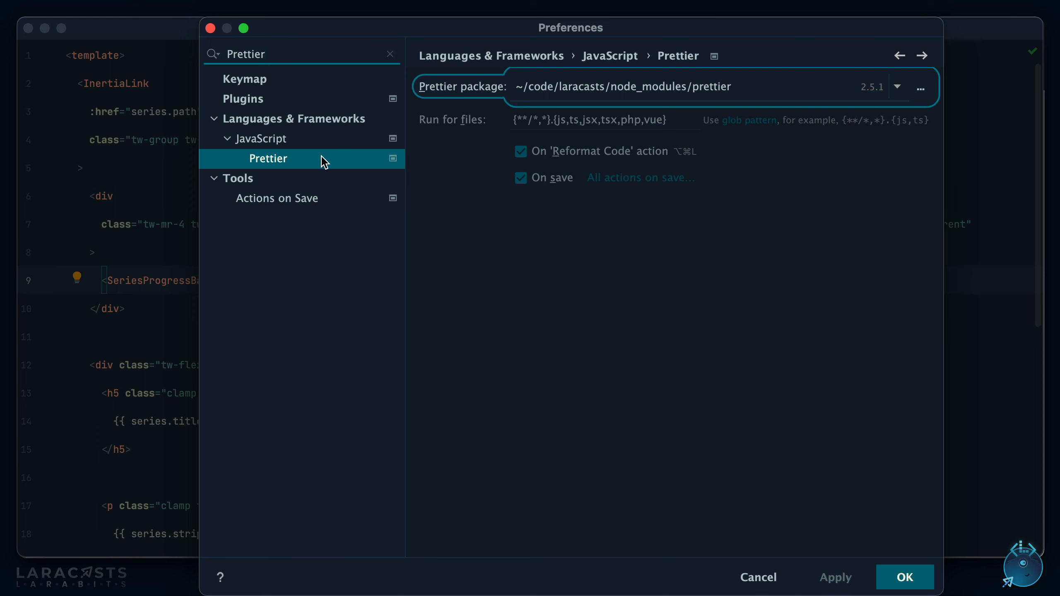
{"action": "mouse_move", "coordinate": [773, 86]}
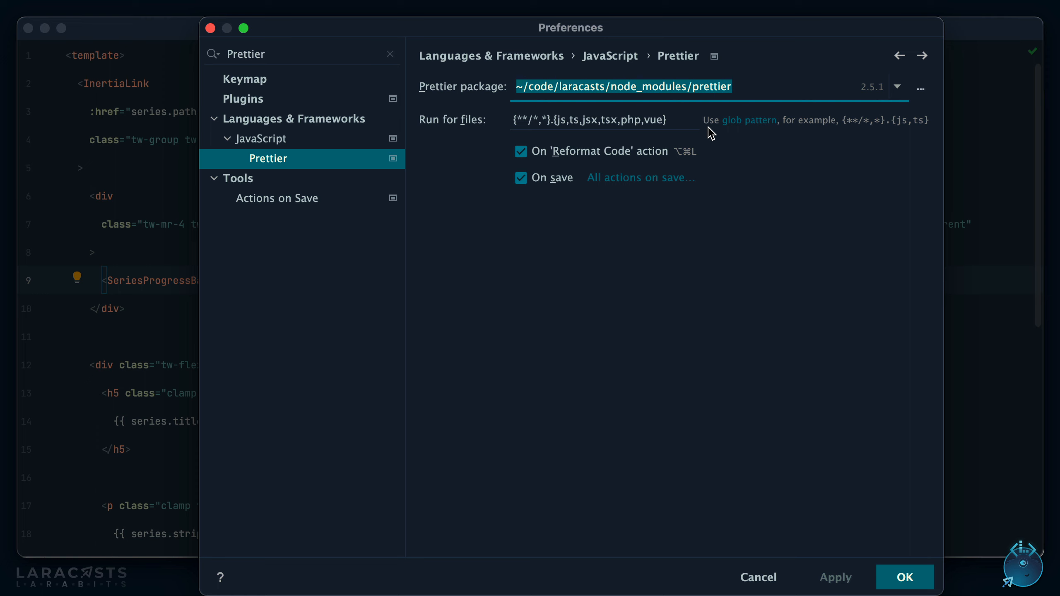
{"action": "left_click", "coordinate": [593, 120]}
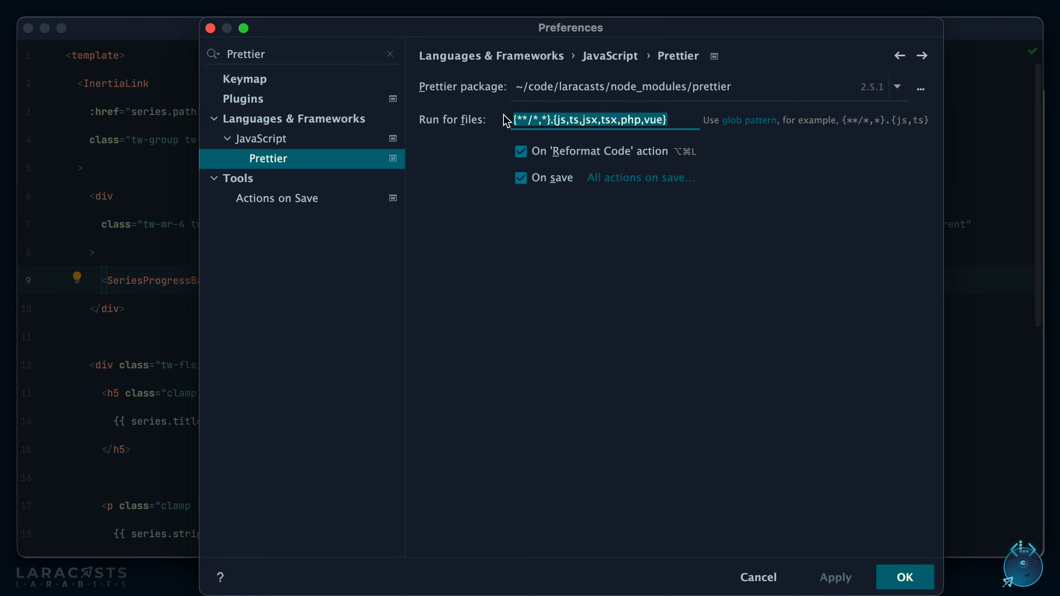
{"action": "mouse_move", "coordinate": [712, 127]}
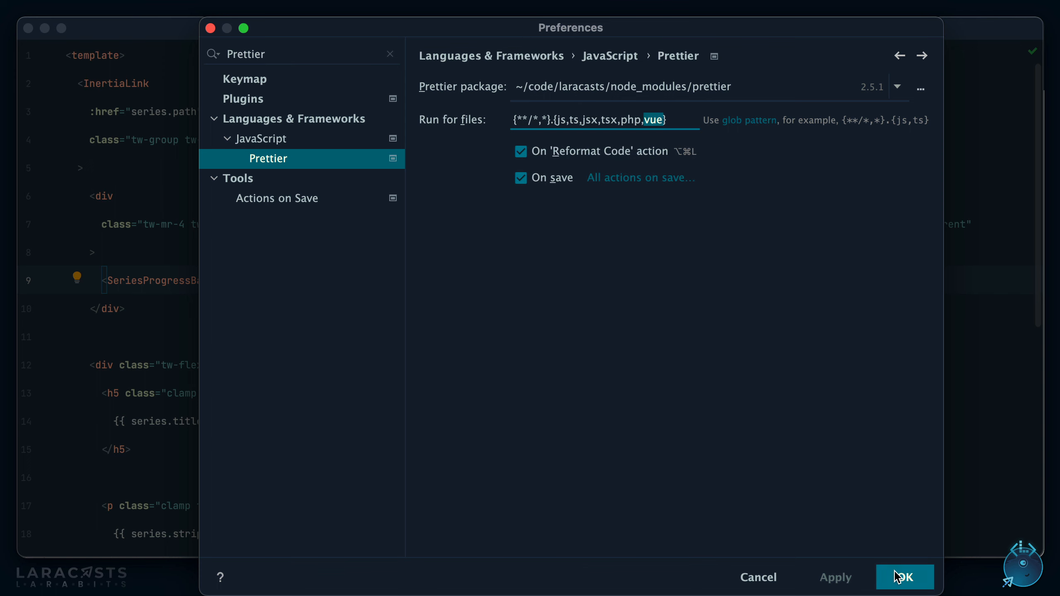
{"action": "left_click", "coordinate": [903, 576]}
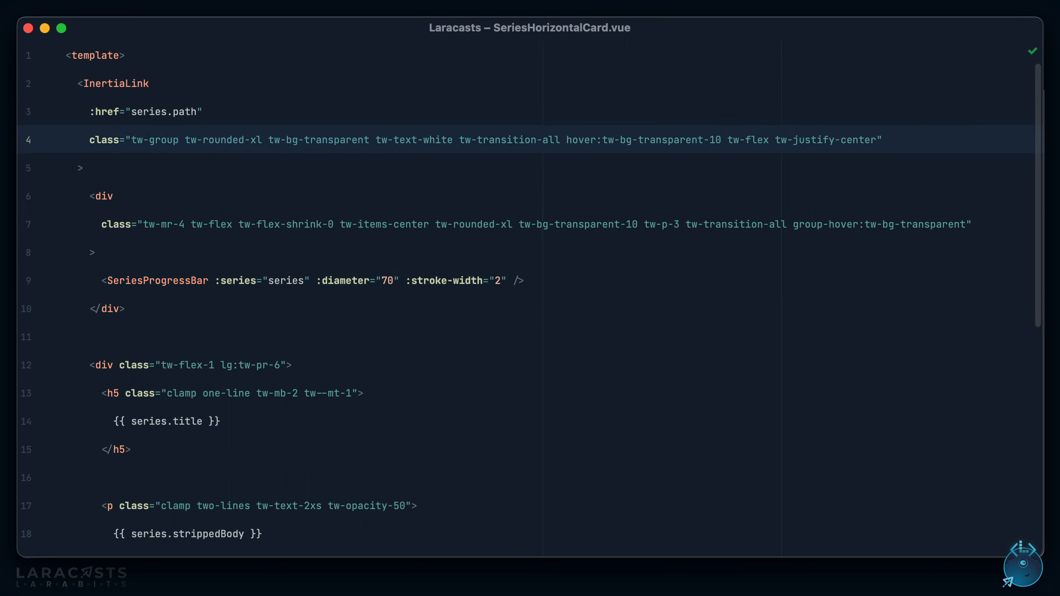
Append tw-flex to line 4's class list and verify saving sorts it beside the original tw-flex.
{"action": "left_click", "coordinate": [888, 140]}
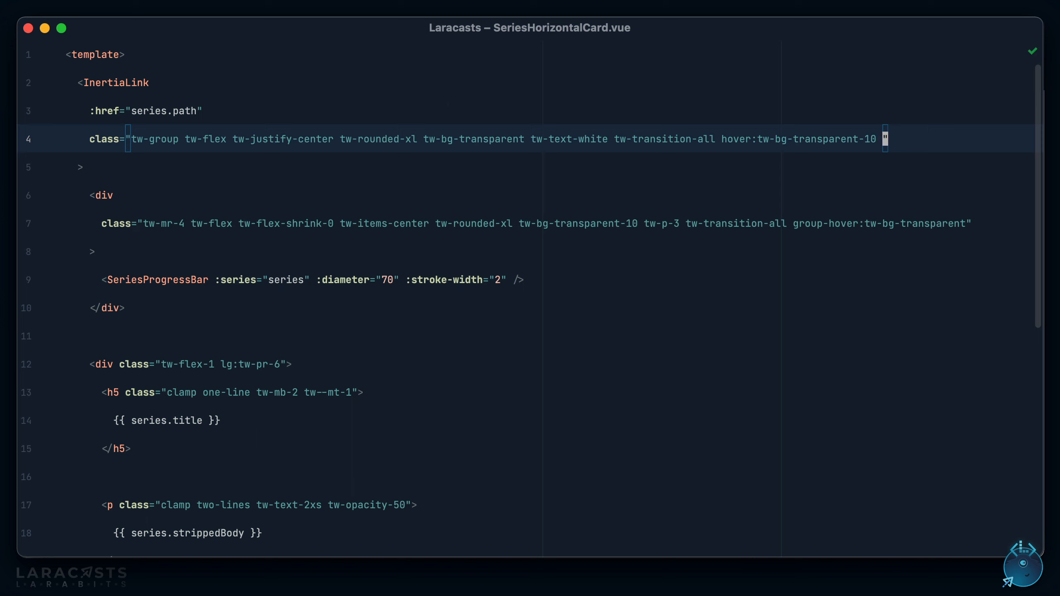
{"action": "type", "text": "tw-flex"}
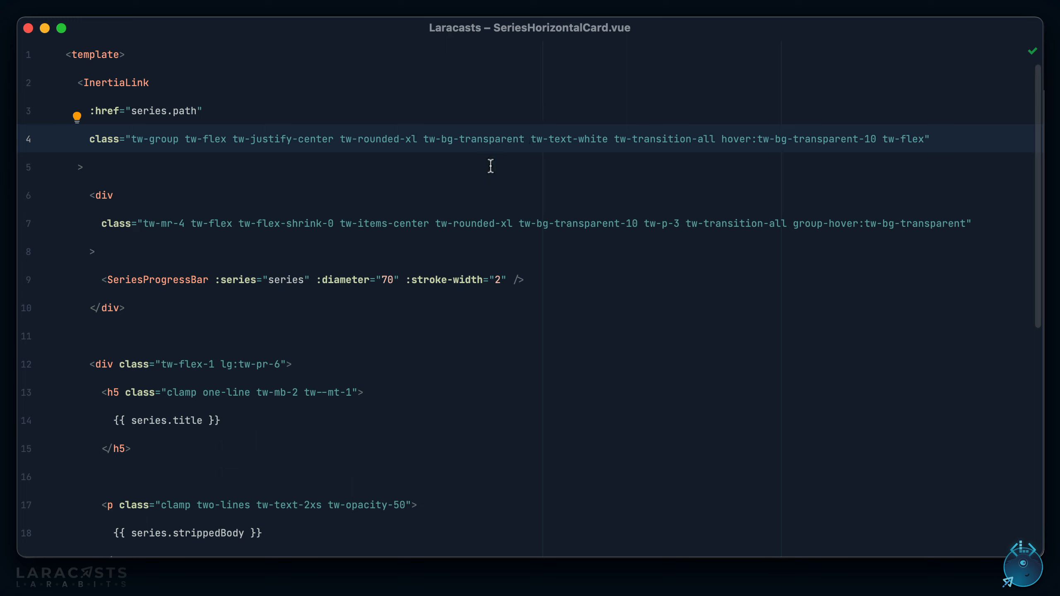
{"action": "double_click", "coordinate": [206, 138]}
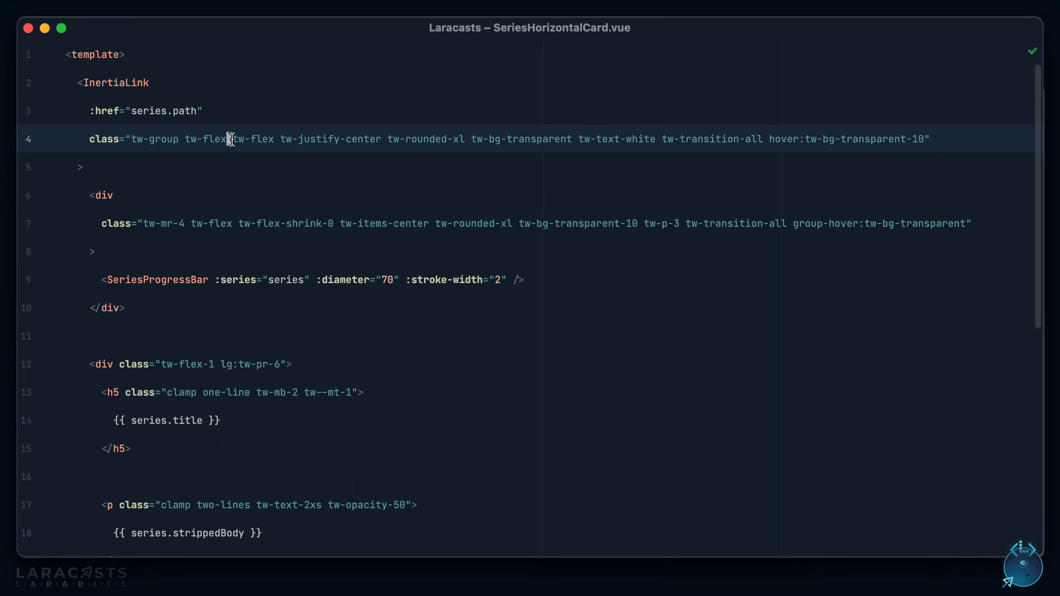
{"action": "double_click", "coordinate": [250, 139]}
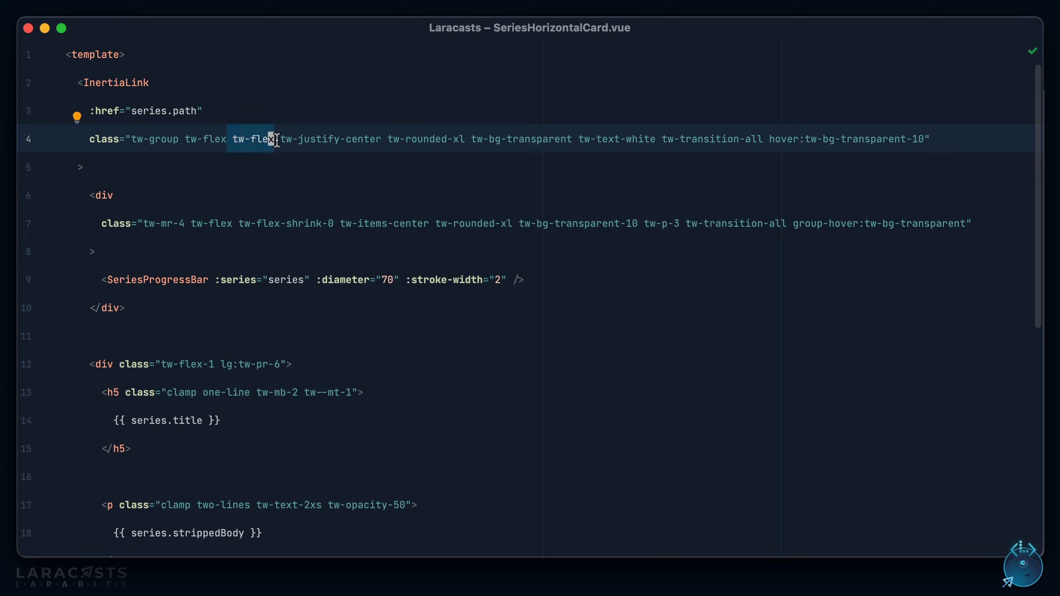